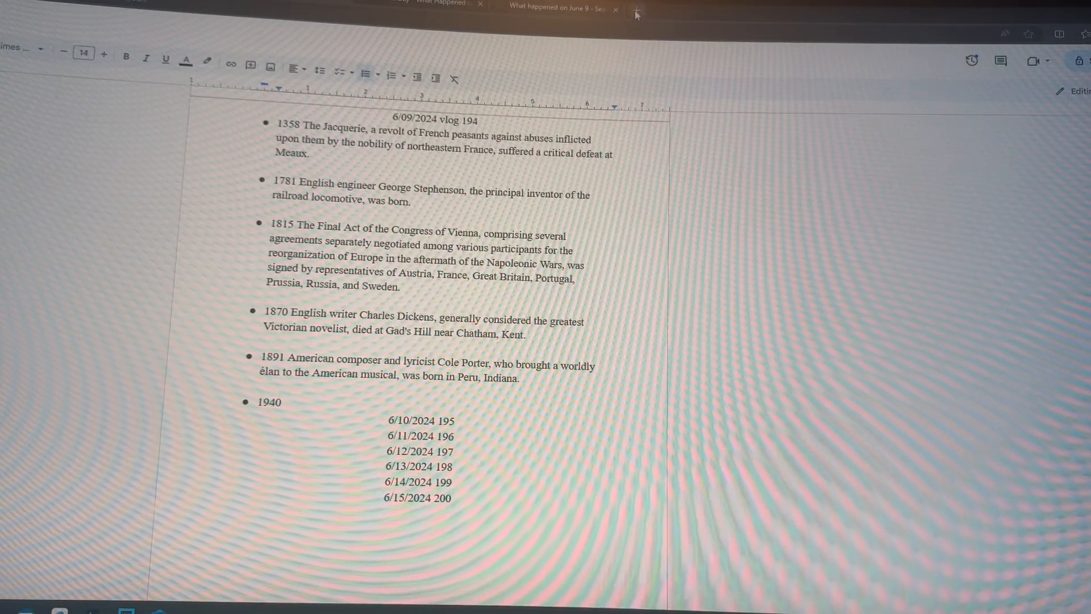
Open a fresh browser tab alongside the June 9 history notes document
left_click(636, 13)
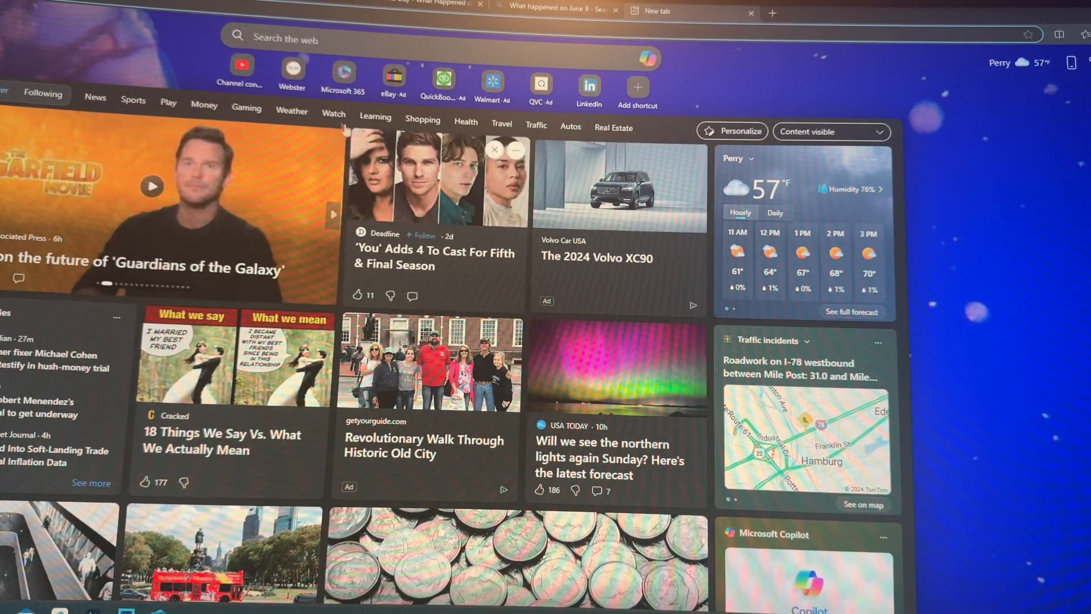
mouse_move(241, 65)
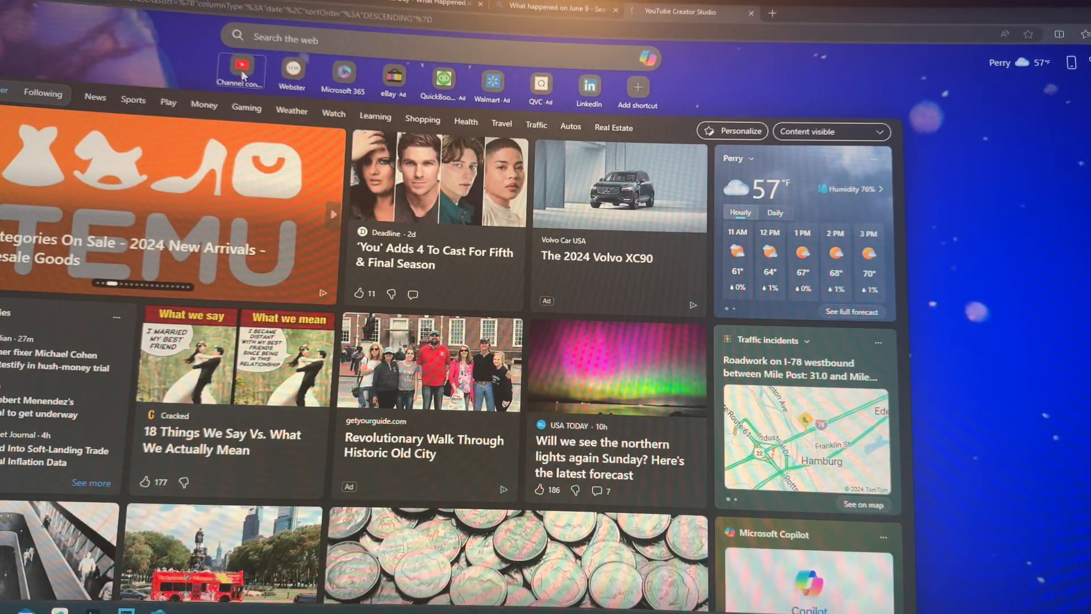
left_click(685, 12)
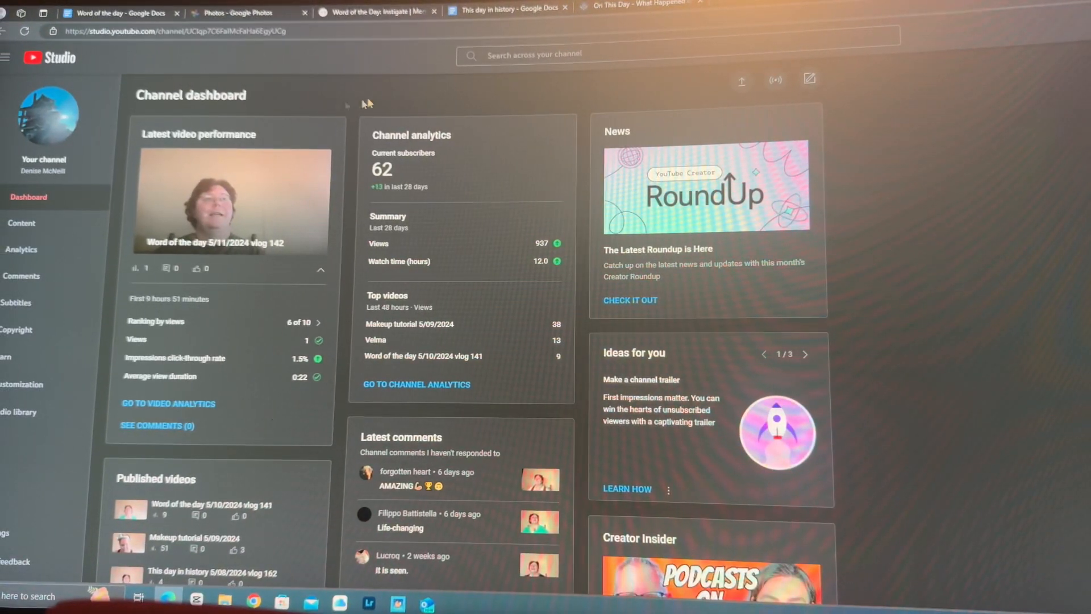
mouse_move(209, 129)
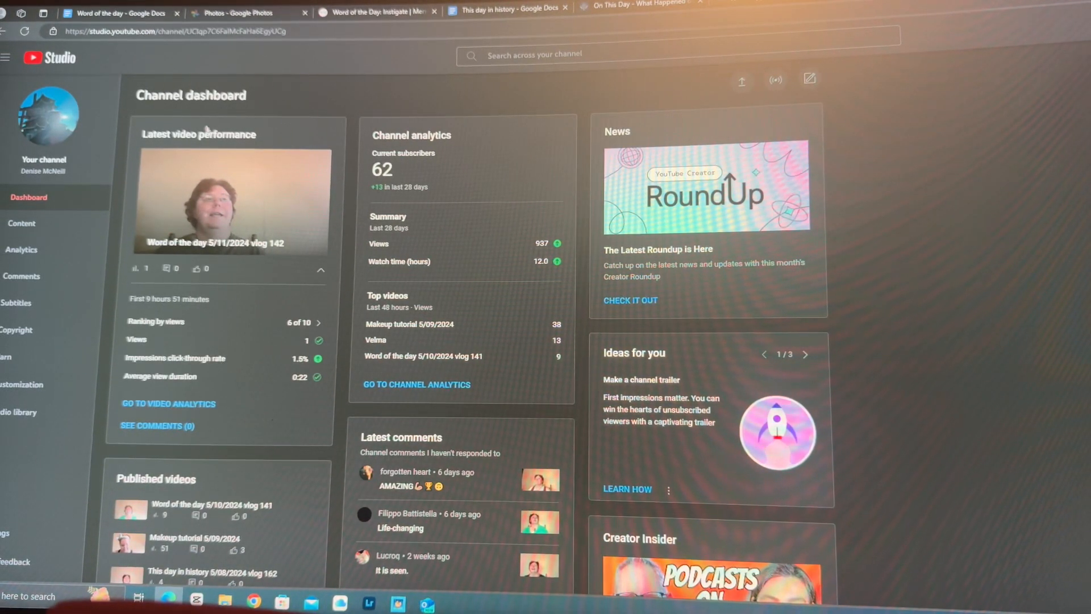
mouse_move(414, 176)
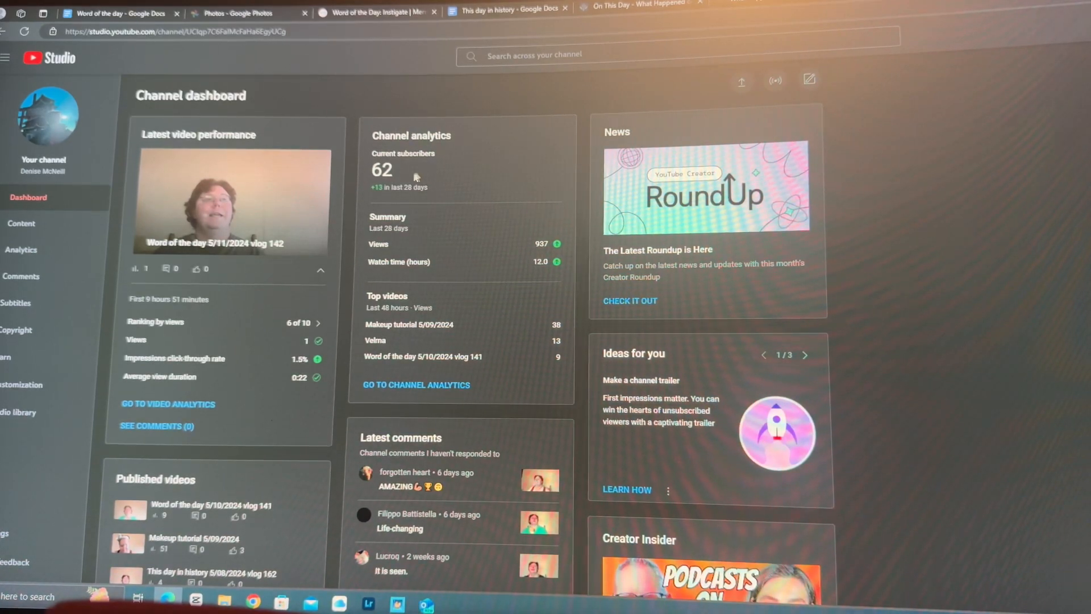
mouse_move(359, 161)
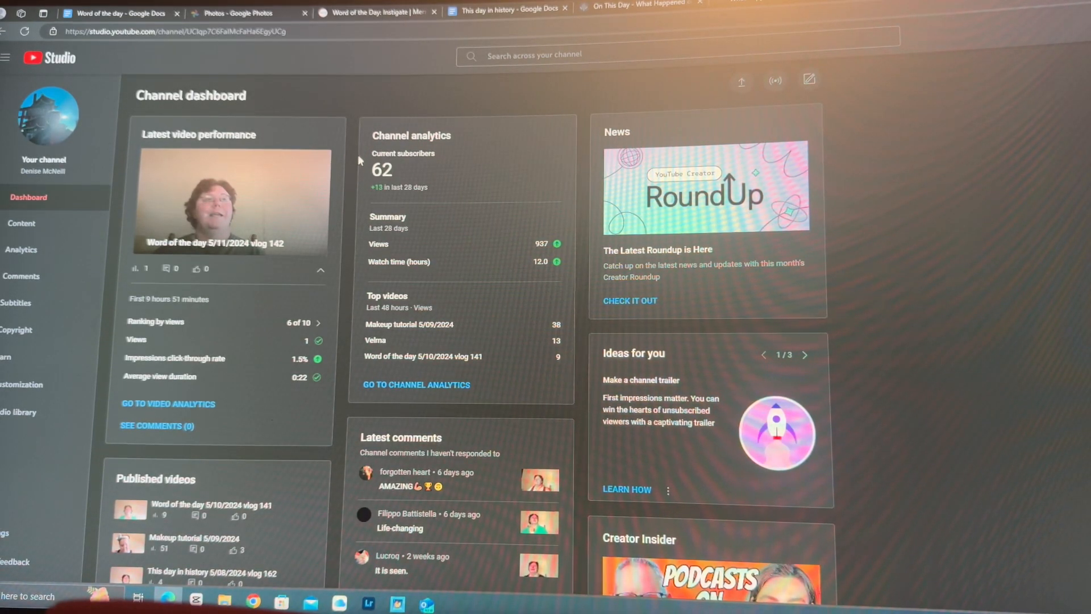
mouse_move(430, 242)
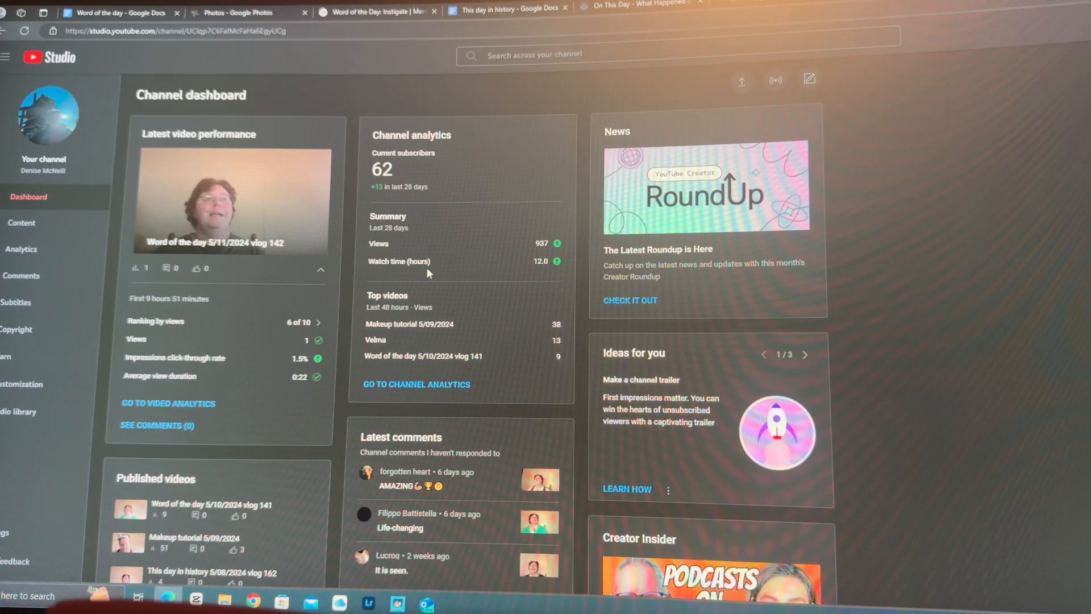
mouse_move(476, 321)
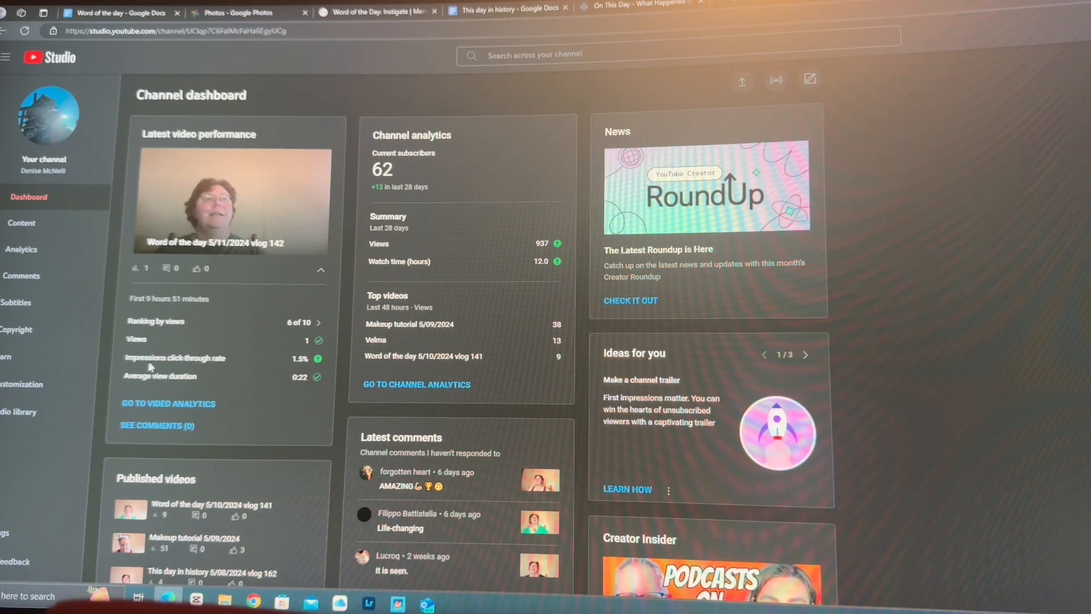
mouse_move(250, 367)
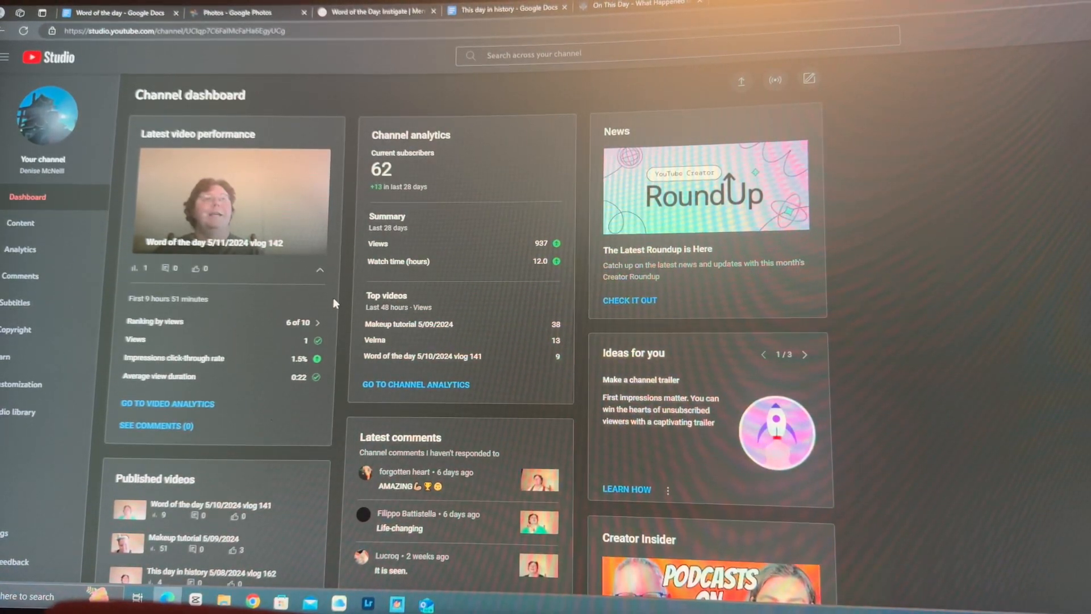
scroll("down", 3)
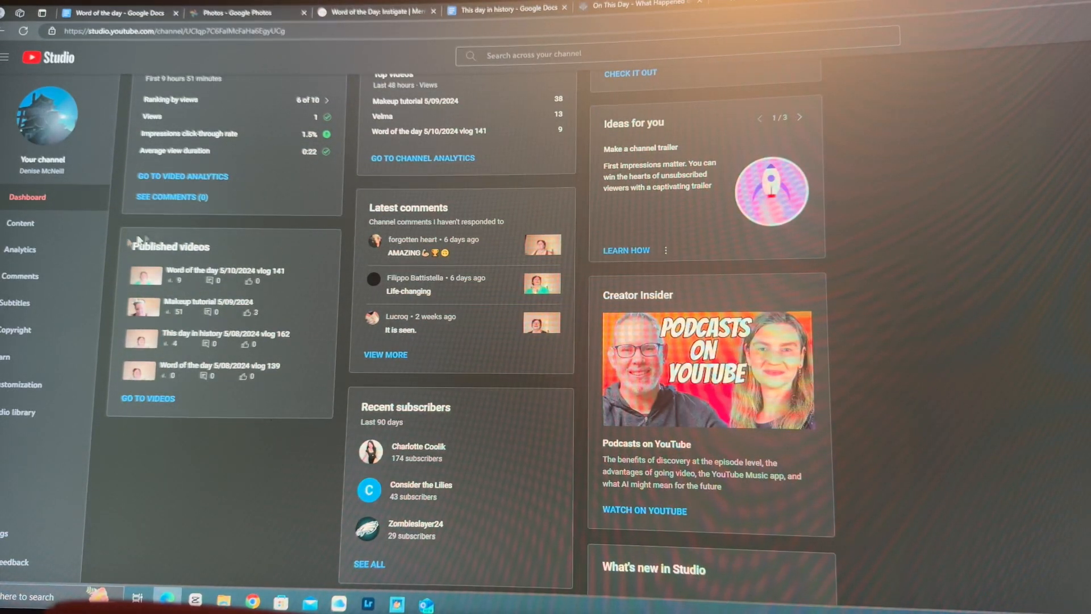
mouse_move(142, 223)
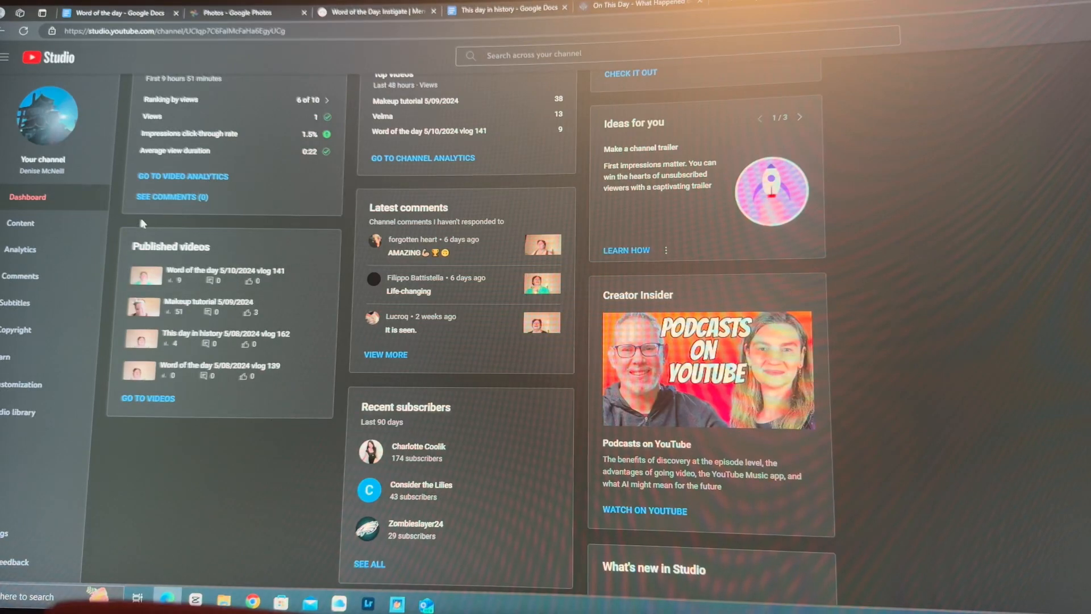
mouse_move(219, 247)
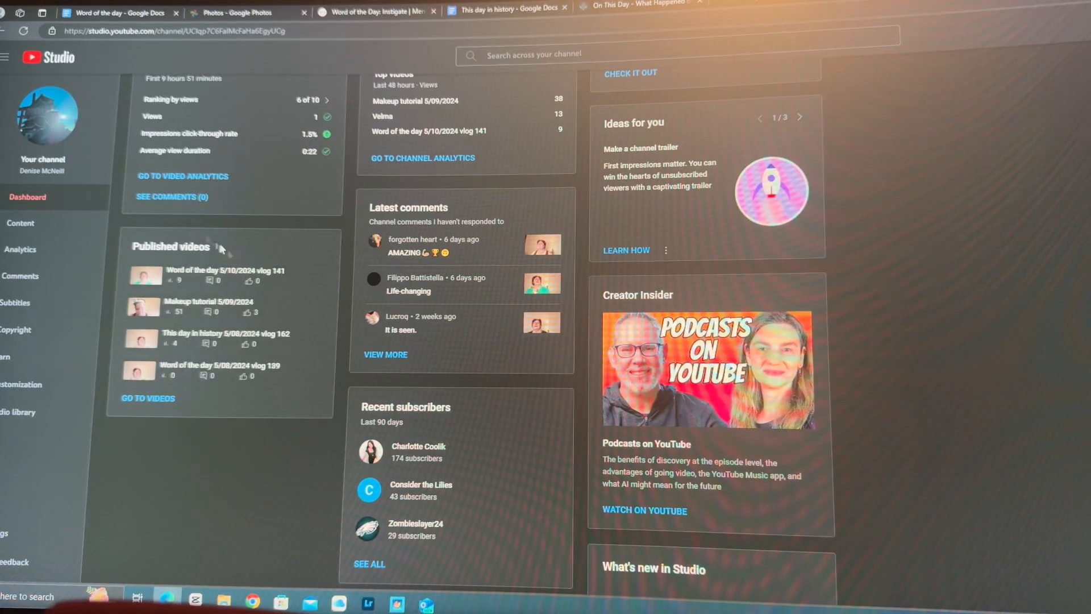
mouse_move(530, 353)
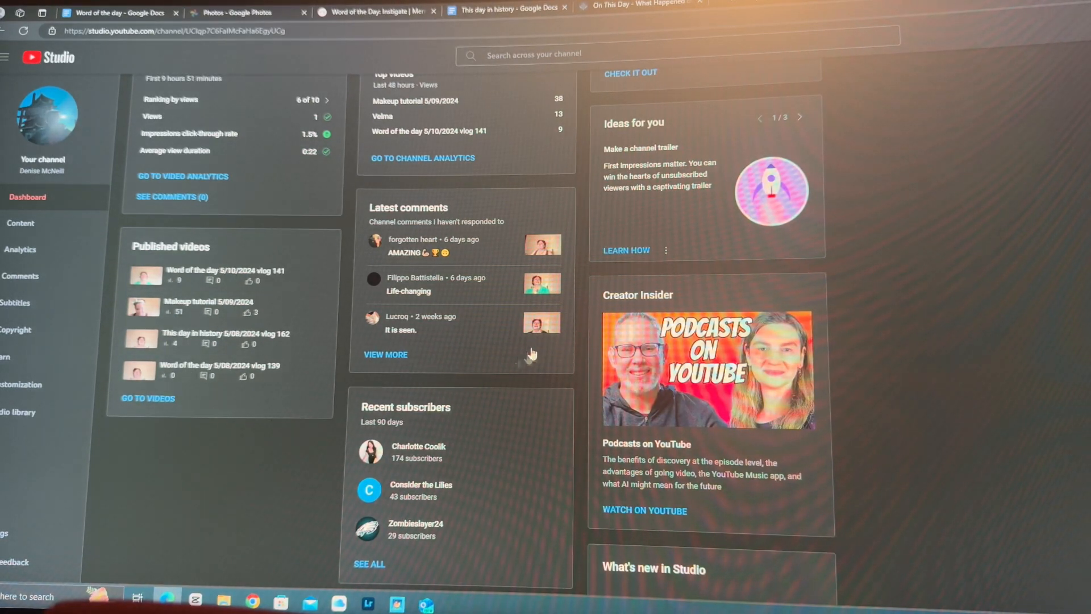
mouse_move(530, 320)
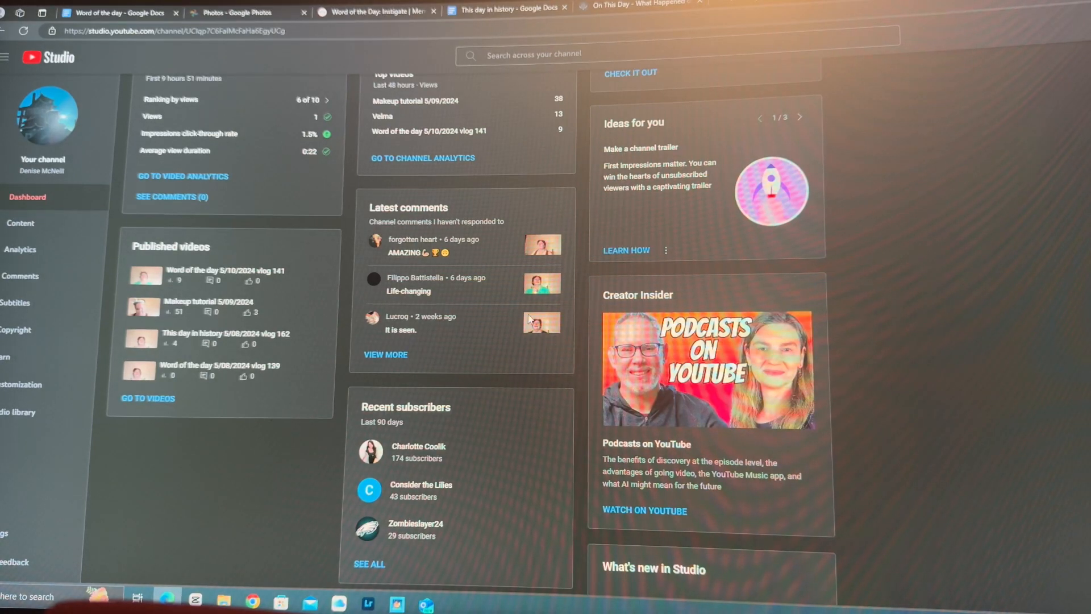
scroll("down", 3)
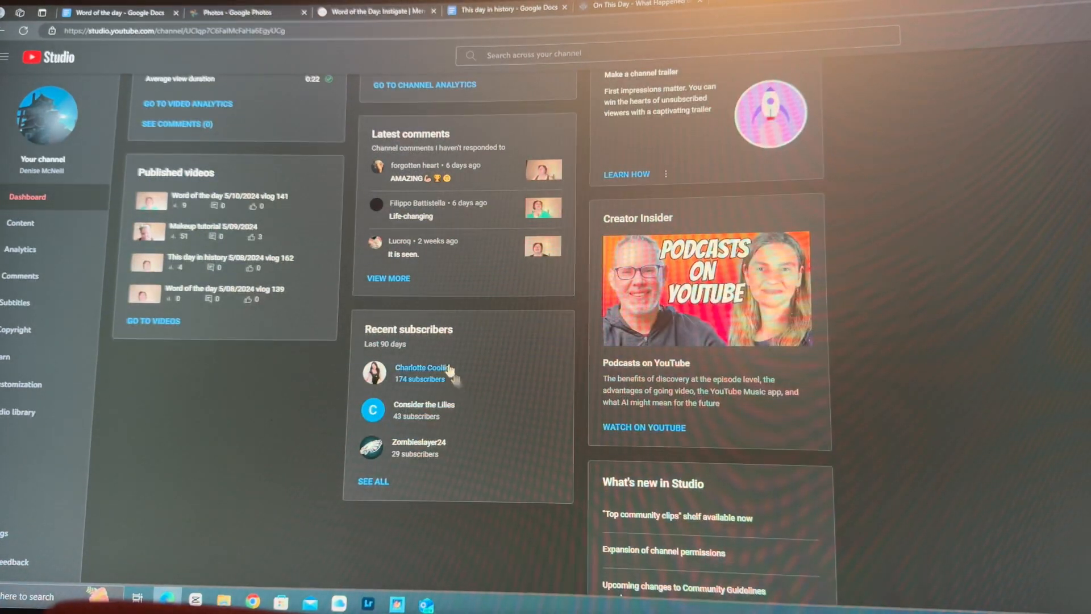
mouse_move(337, 407)
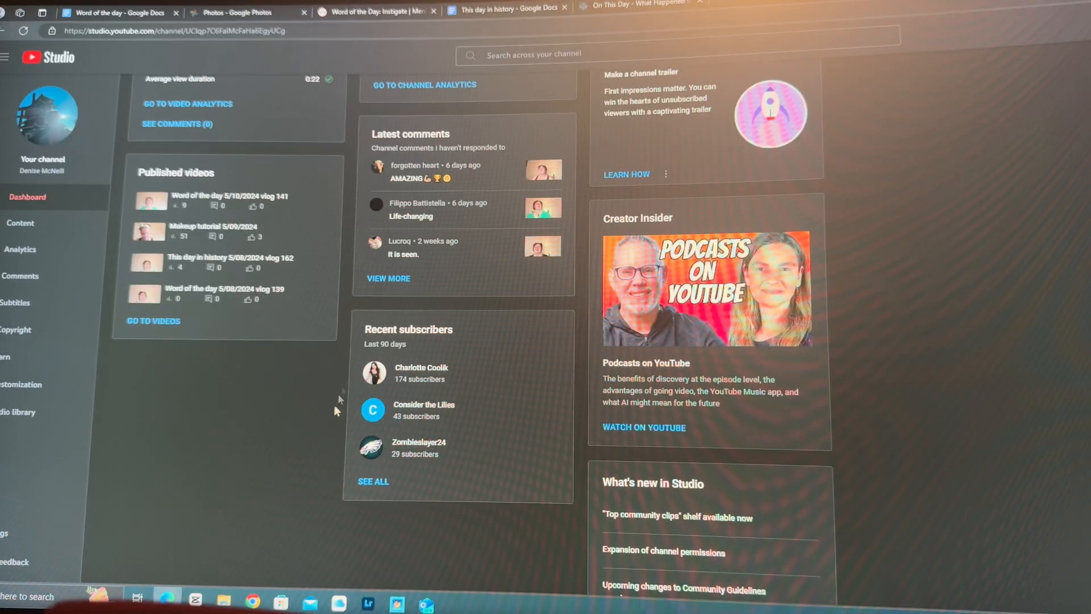
mouse_move(608, 463)
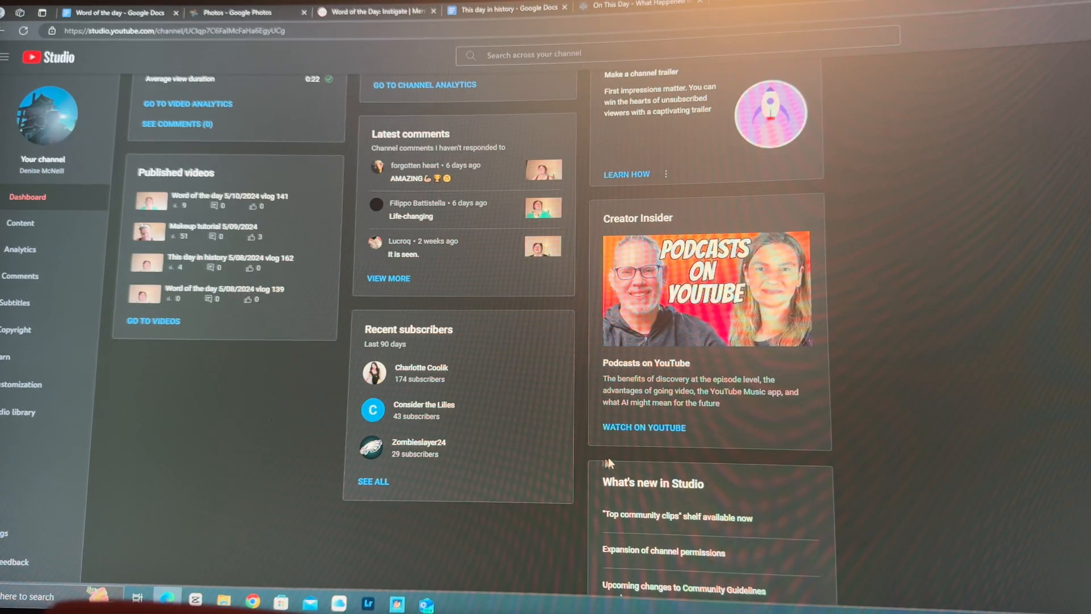
scroll("down", 3)
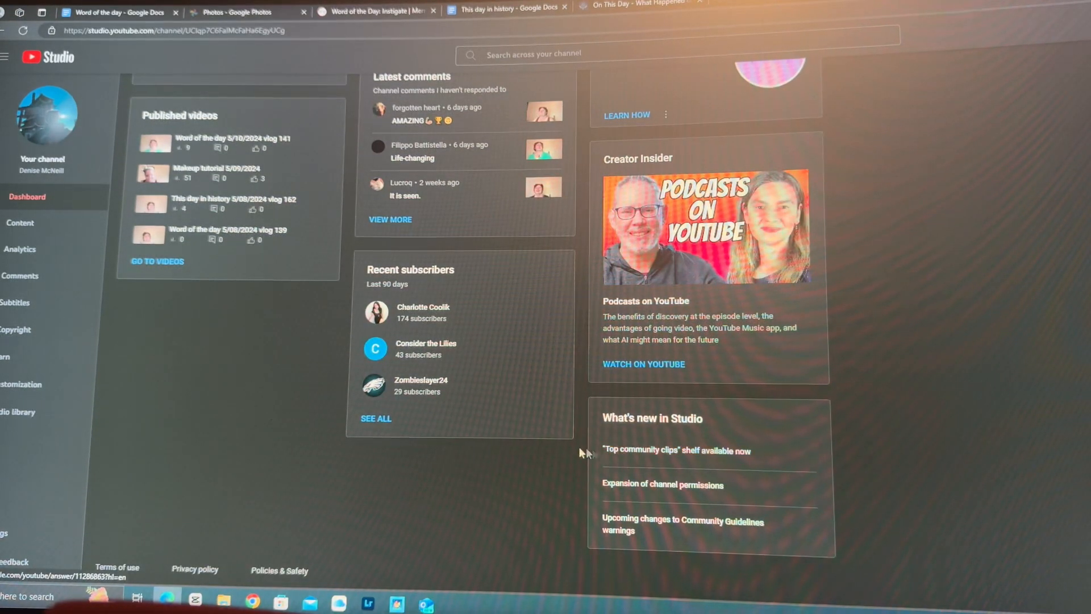
scroll("up", 3)
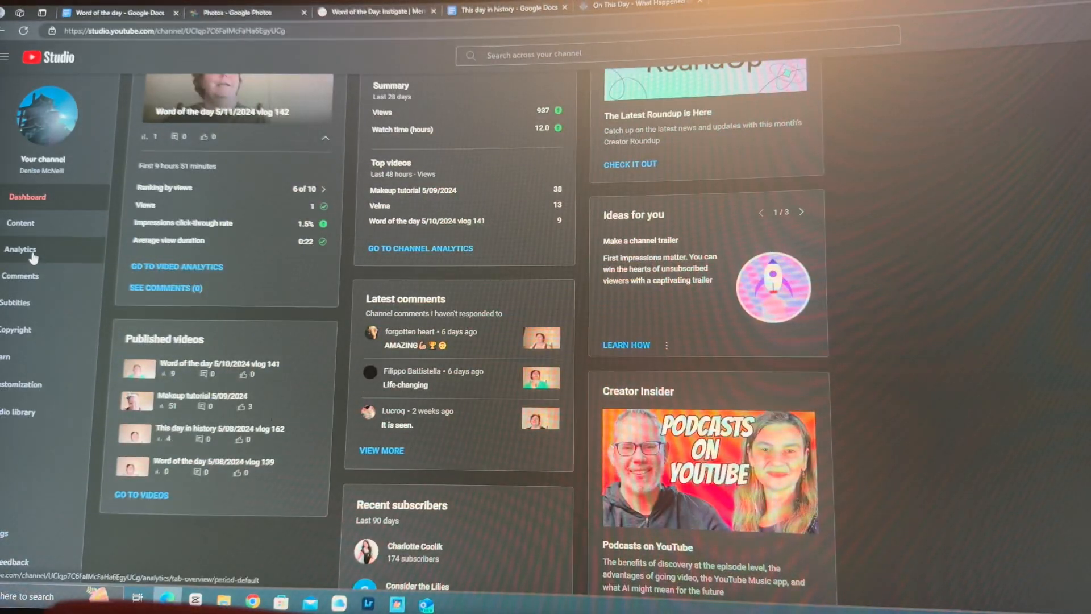
Scroll through the Channel analytics Overview, then bring up the Audience report
left_click(21, 248)
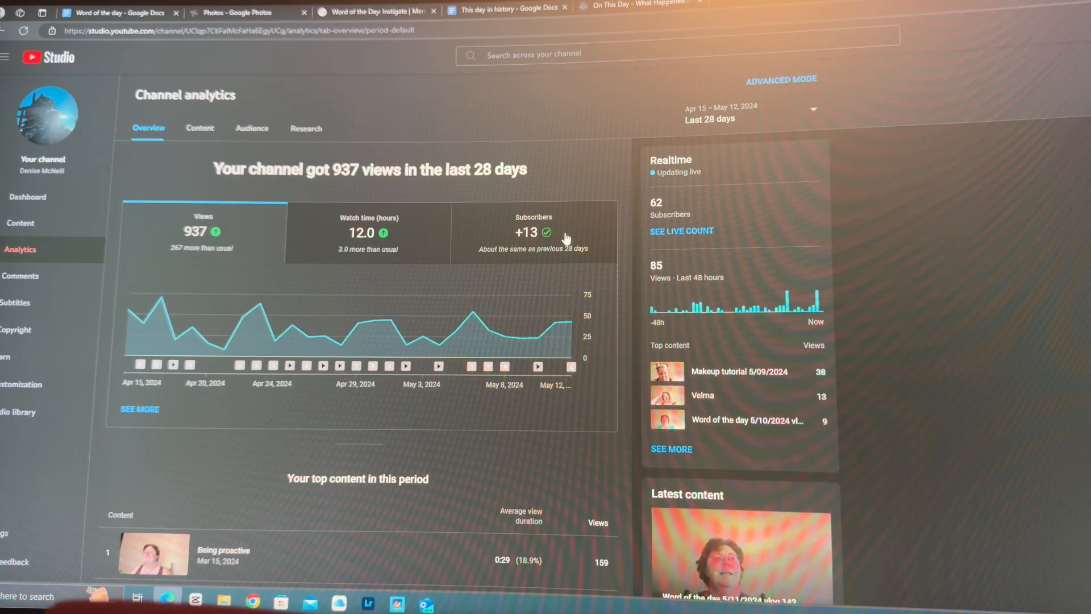
scroll("down", 3)
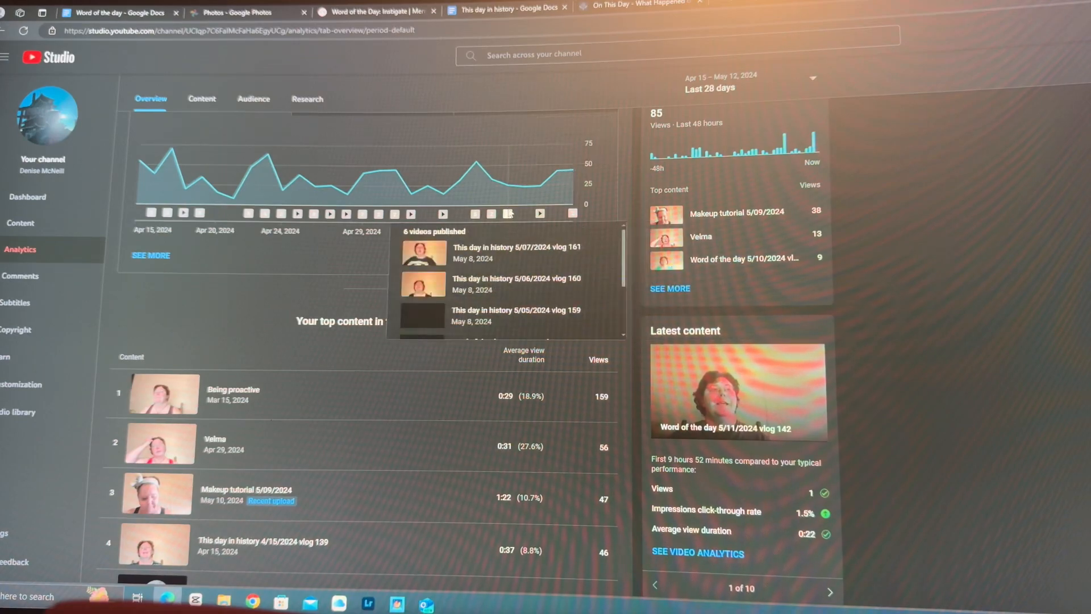
mouse_move(540, 213)
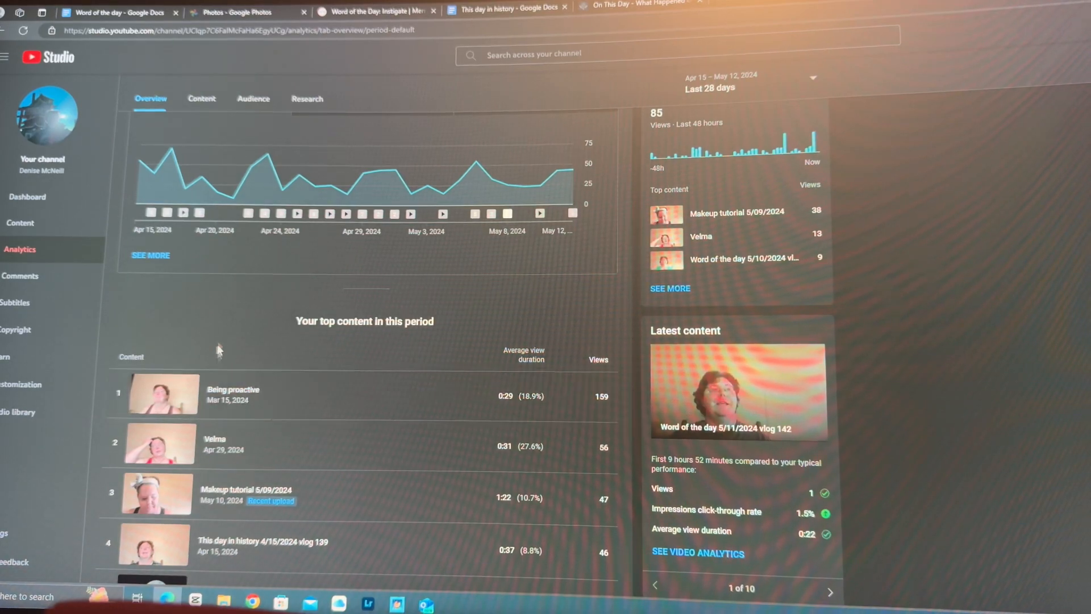
scroll("down", 3)
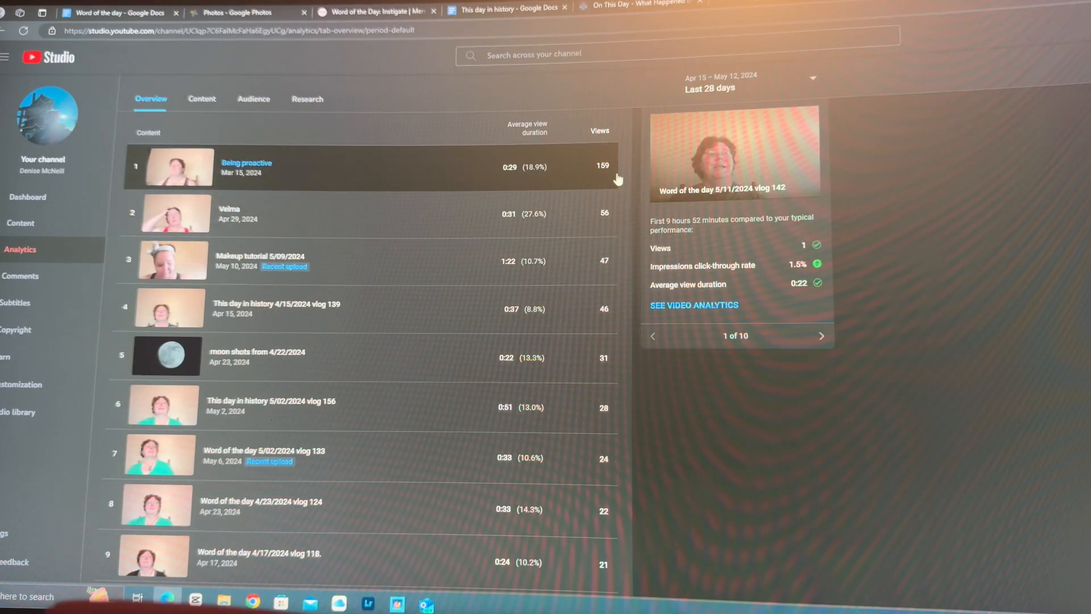
mouse_move(415, 193)
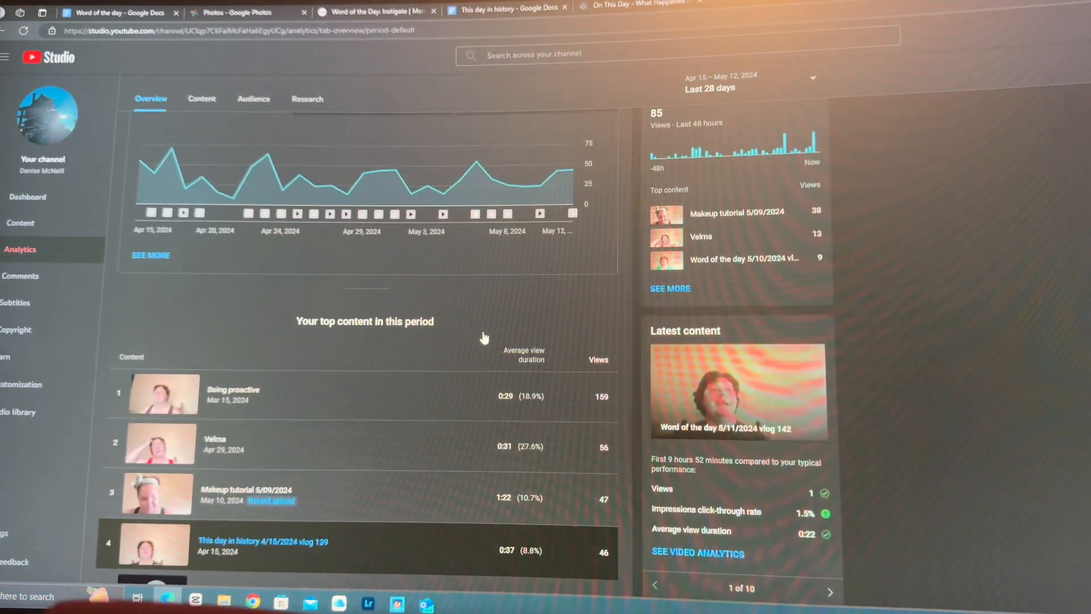
scroll("up", 3)
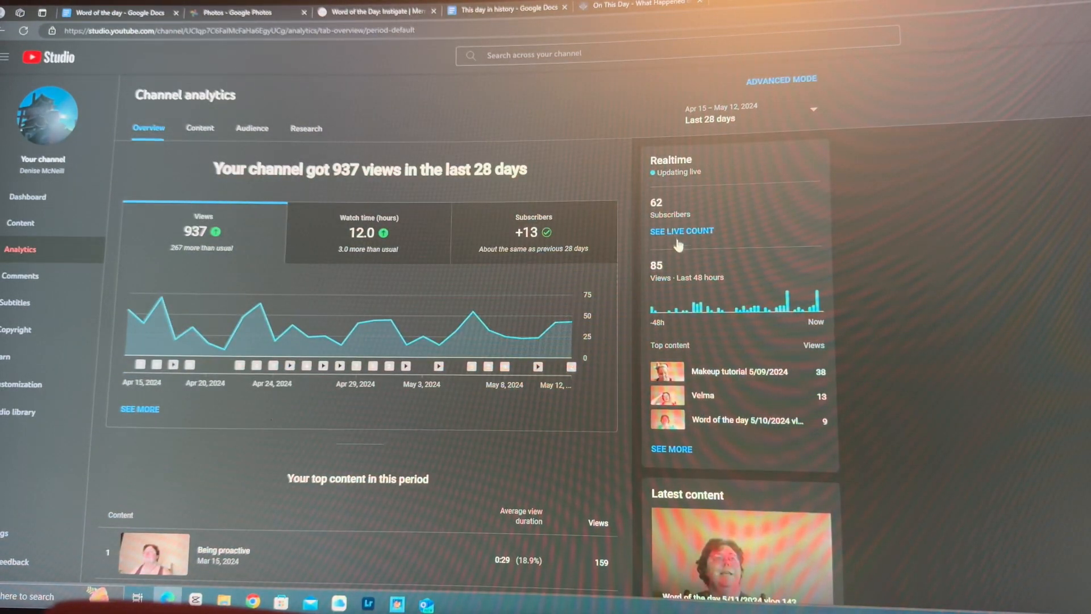
mouse_move(661, 177)
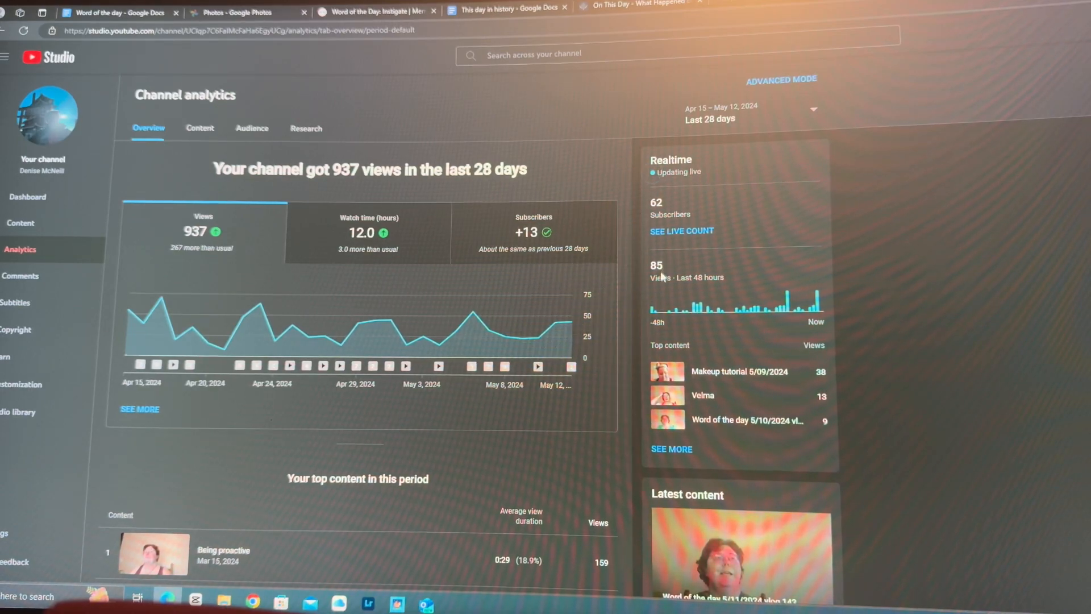
mouse_move(819, 366)
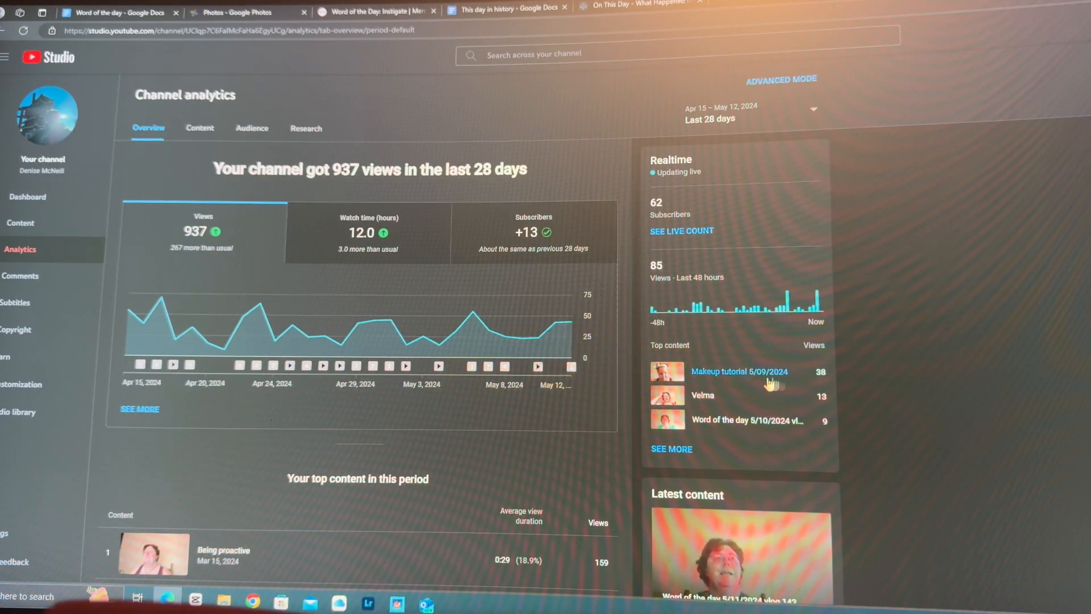
mouse_move(651, 381)
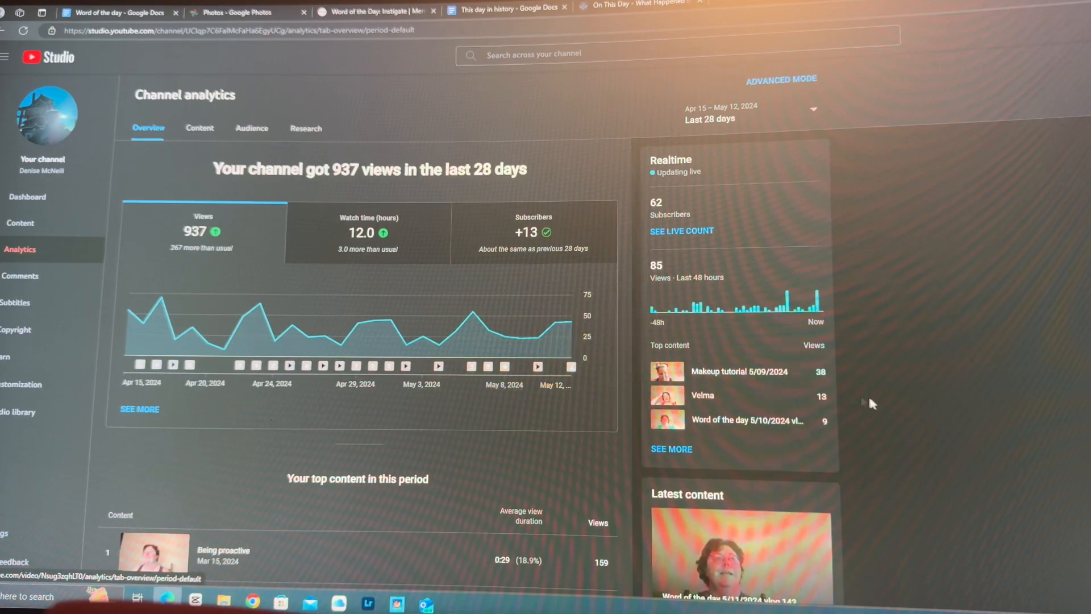
mouse_move(709, 427)
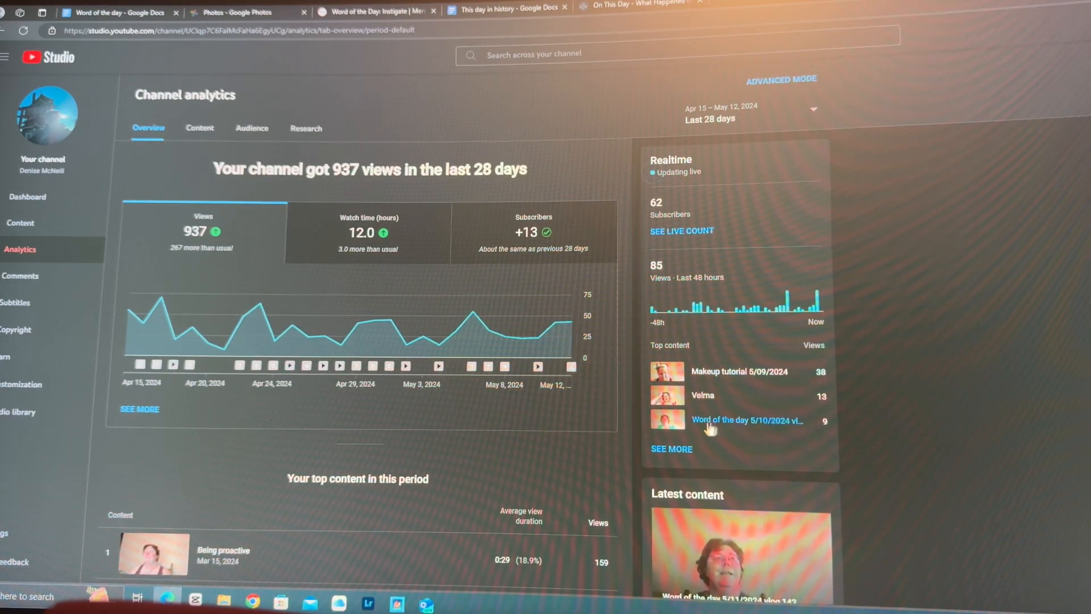
mouse_move(837, 433)
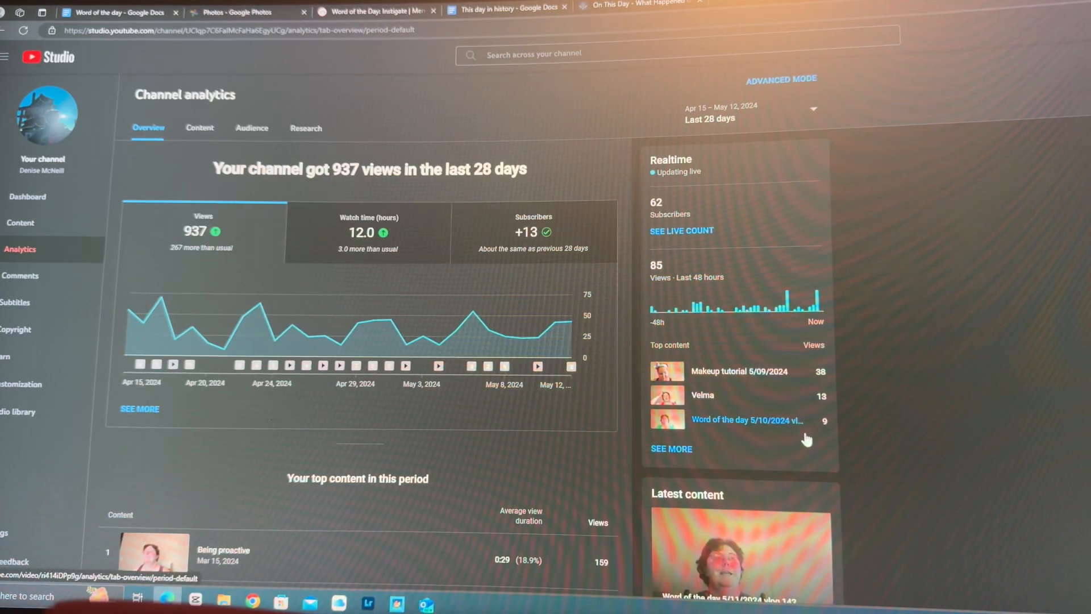
scroll("down", 3)
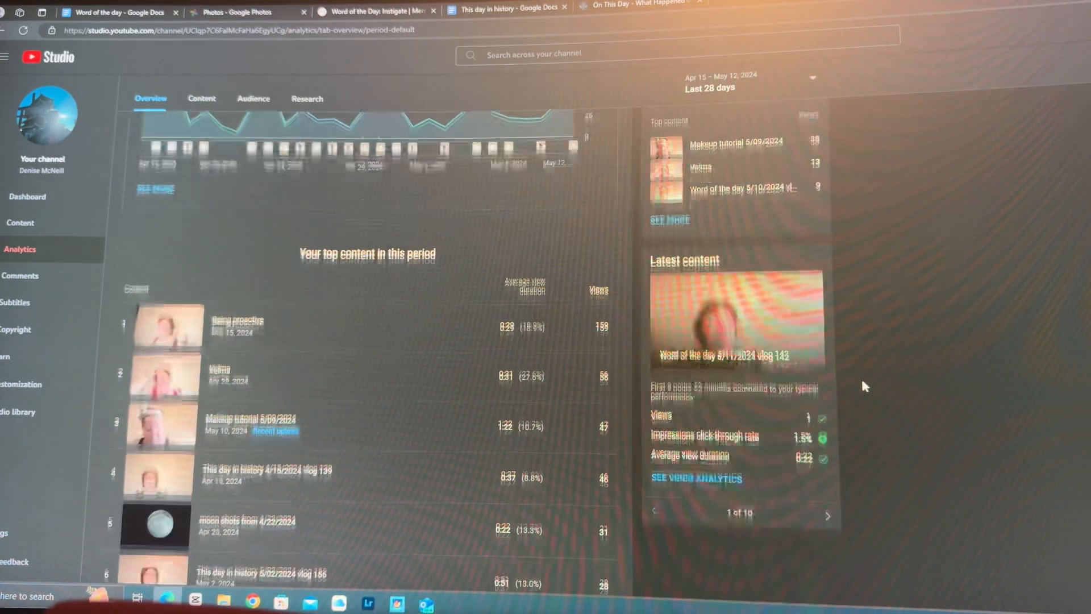
scroll("up", 3)
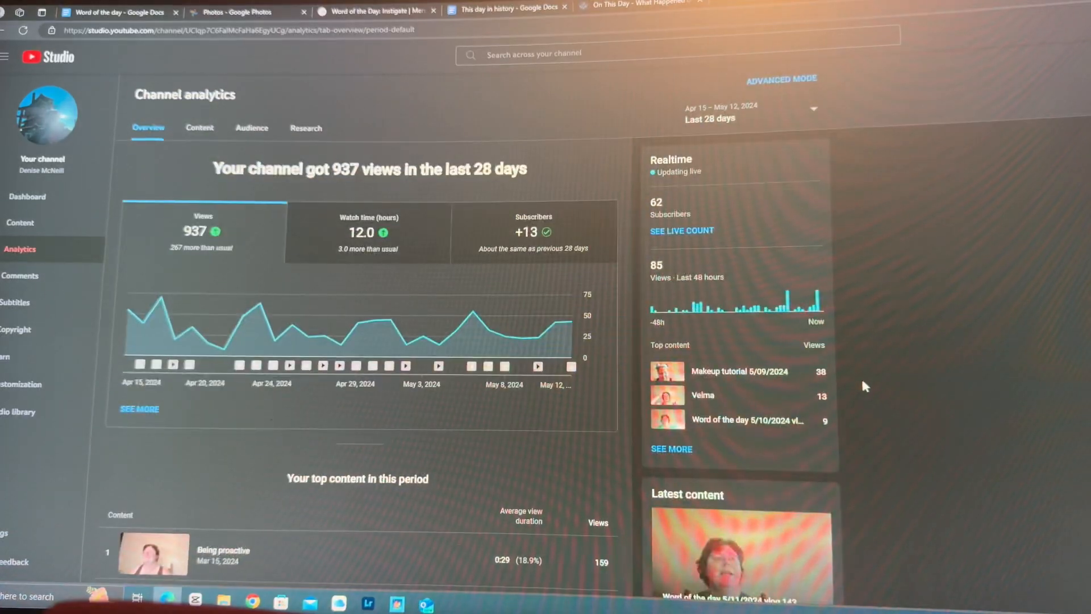
mouse_move(162, 297)
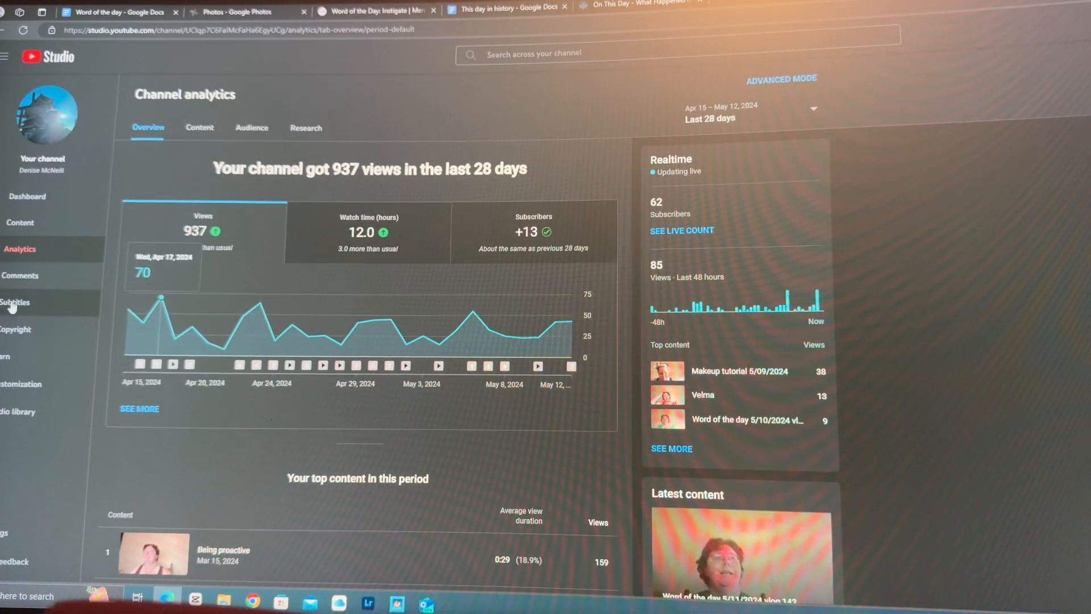
mouse_move(21, 275)
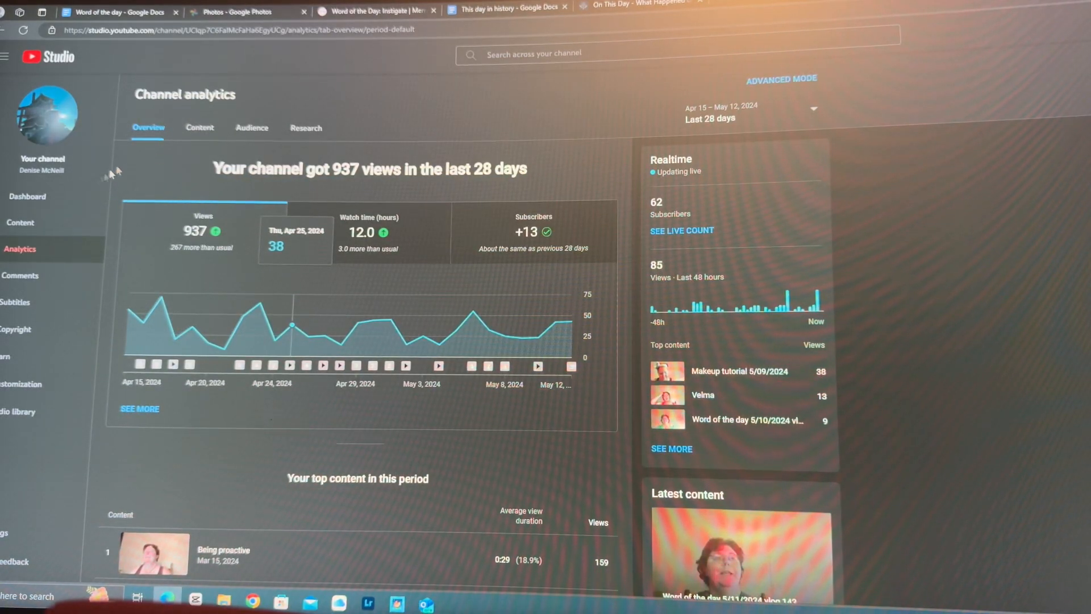
left_click(251, 128)
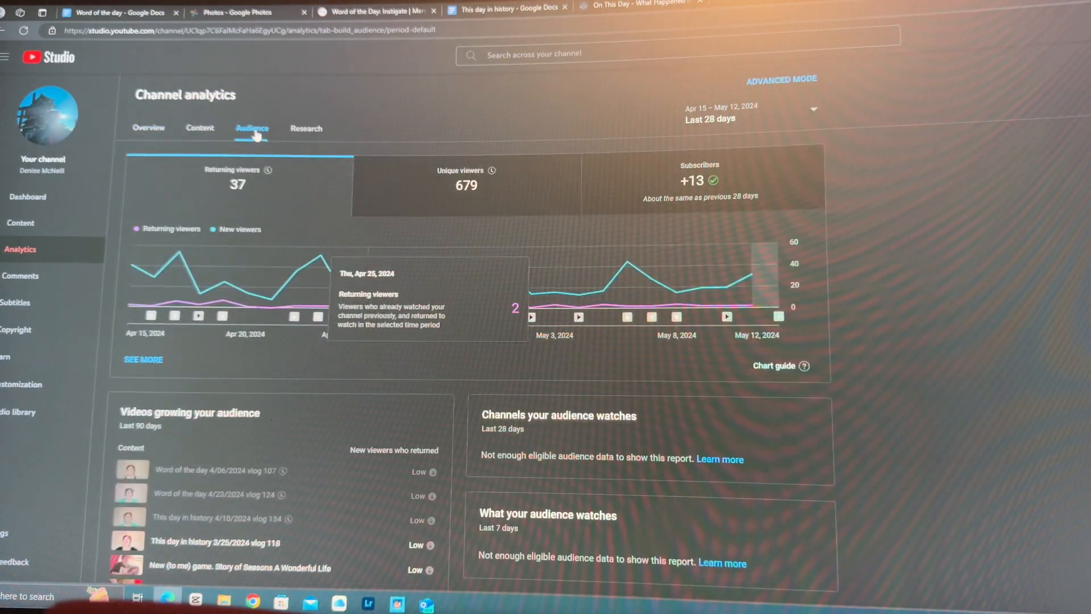
mouse_move(1057, 301)
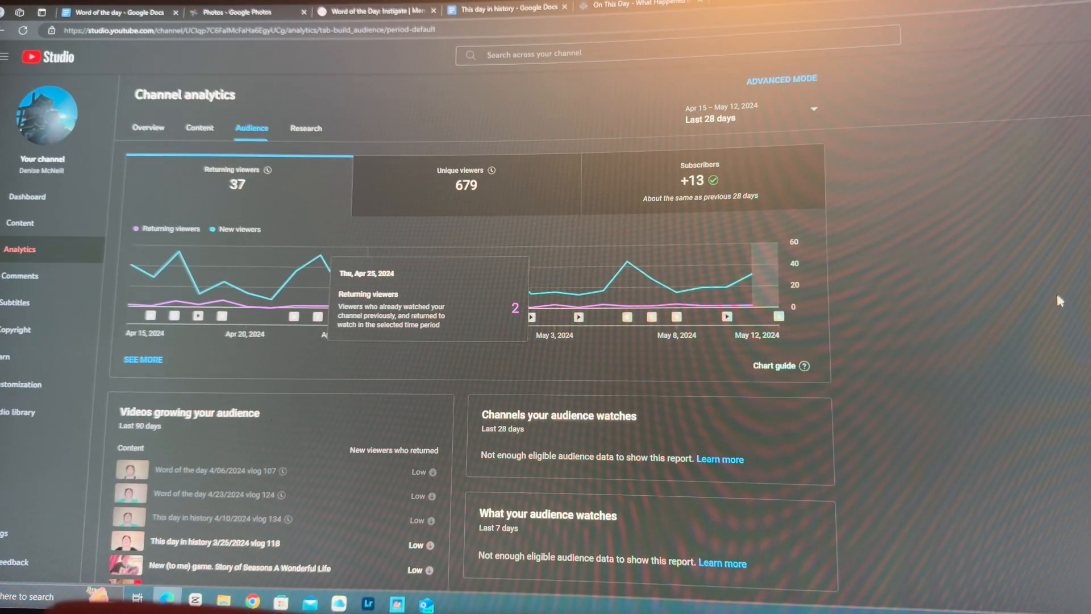
scroll("down", 3)
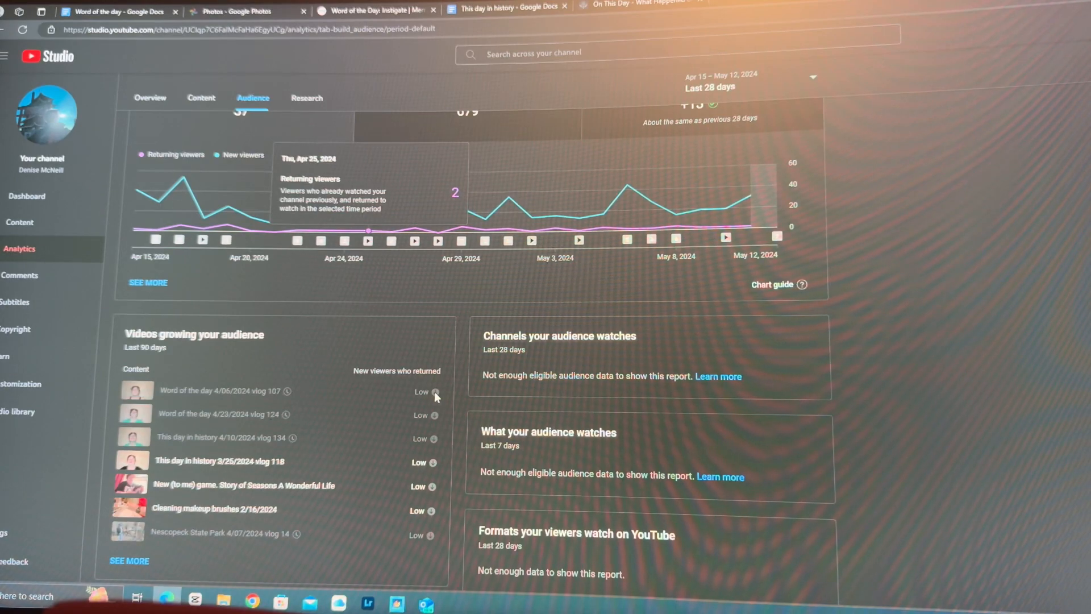
mouse_move(406, 400)
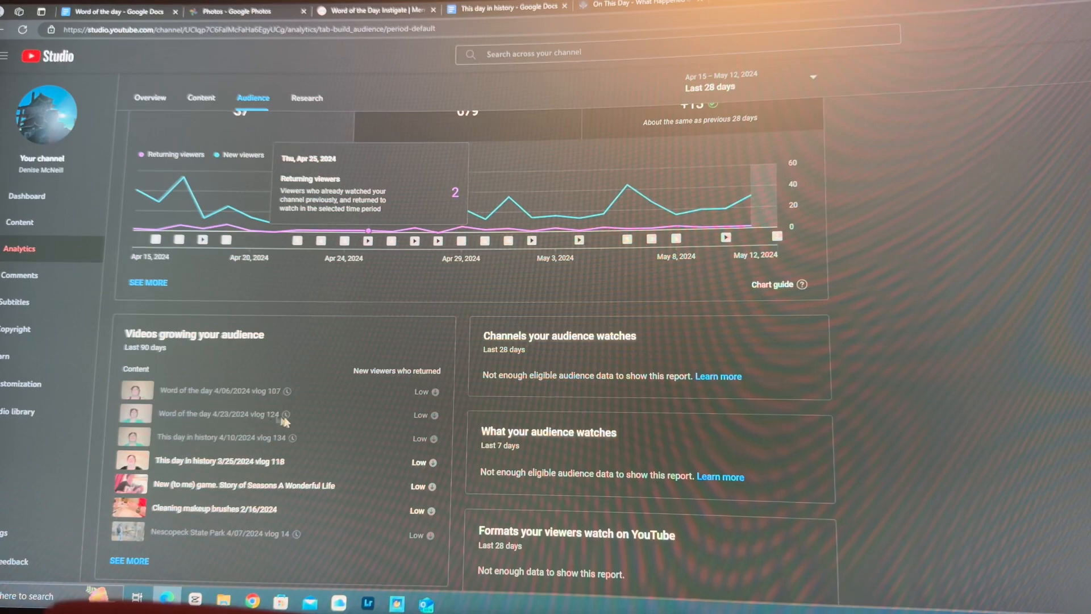
mouse_move(435, 425)
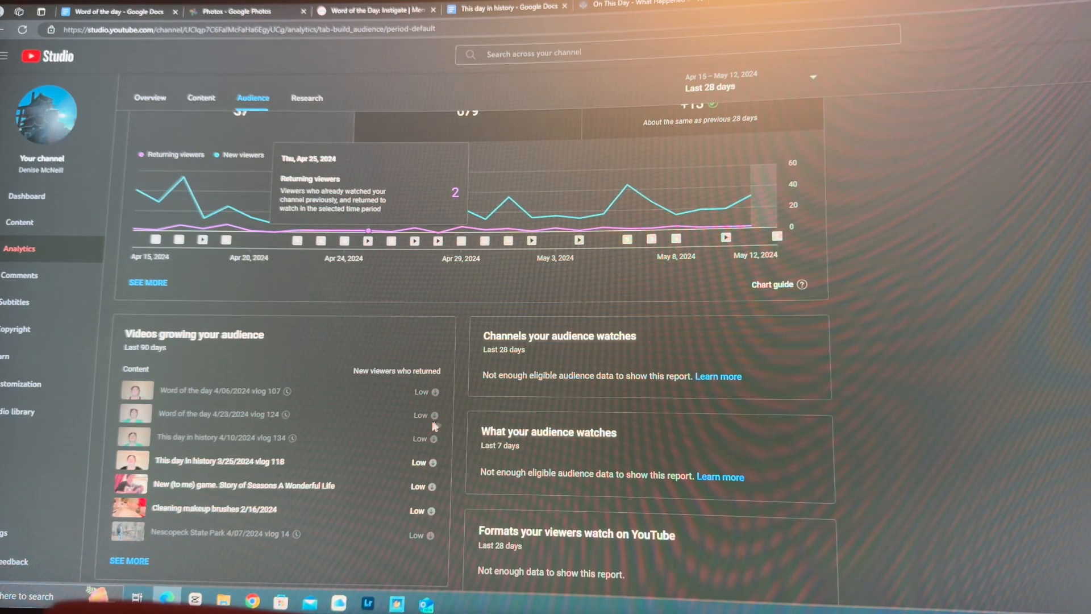
mouse_move(264, 453)
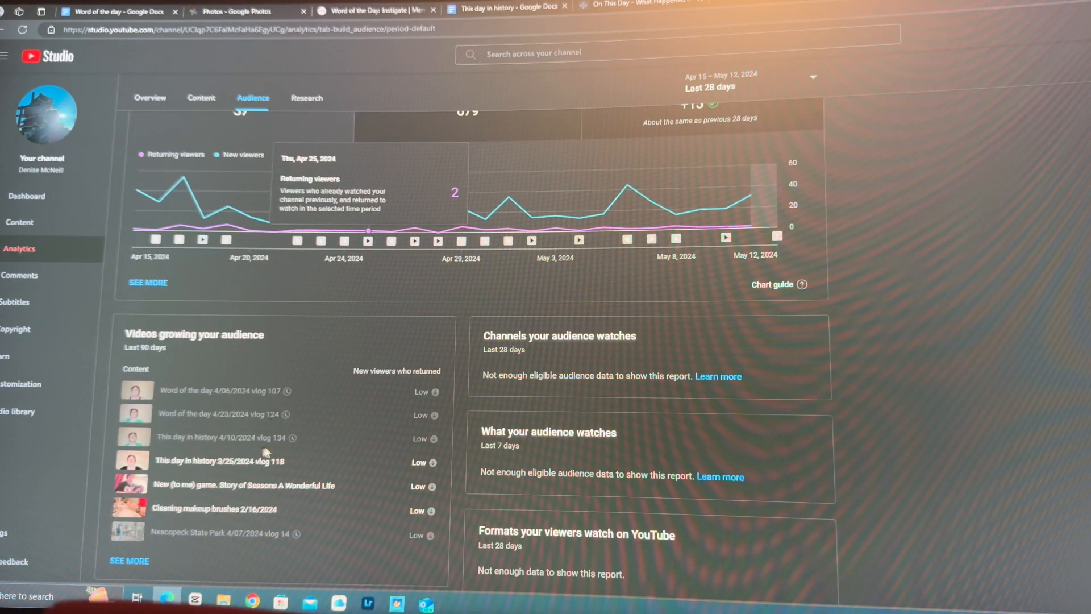
mouse_move(277, 451)
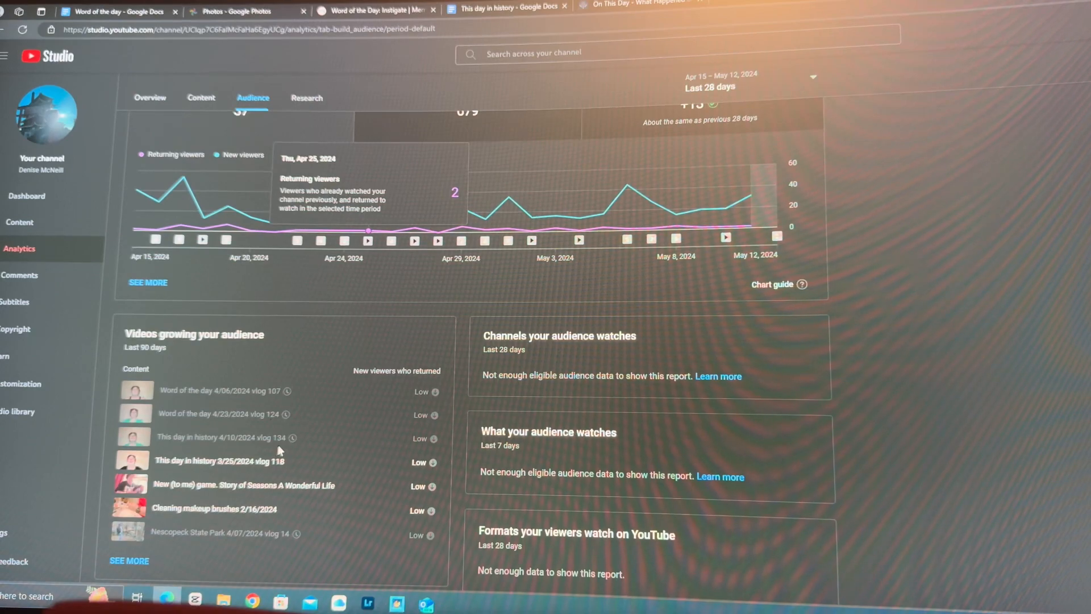
mouse_move(434, 442)
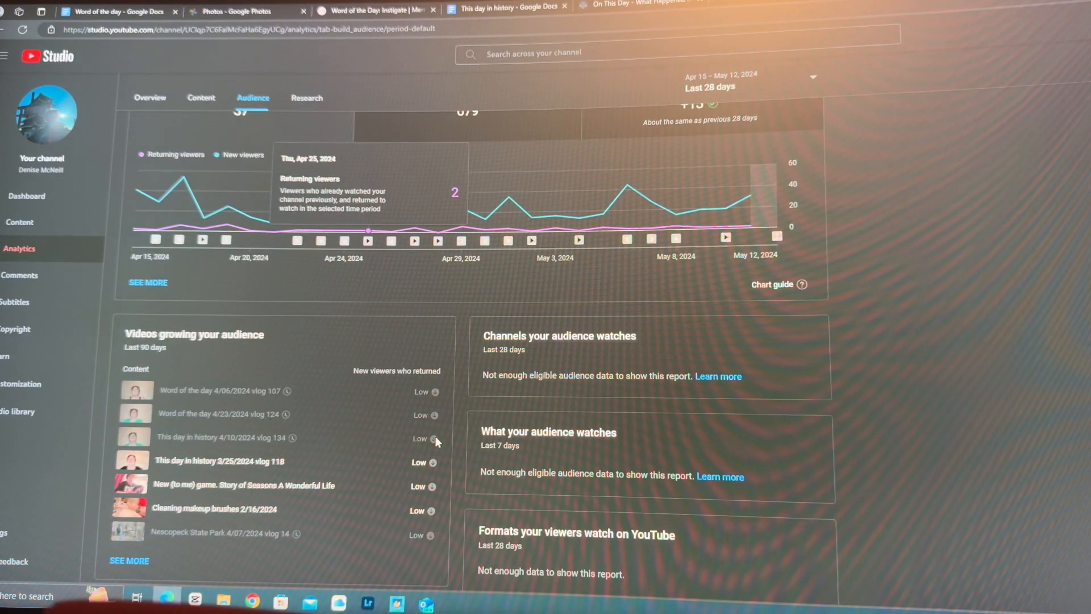
mouse_move(436, 458)
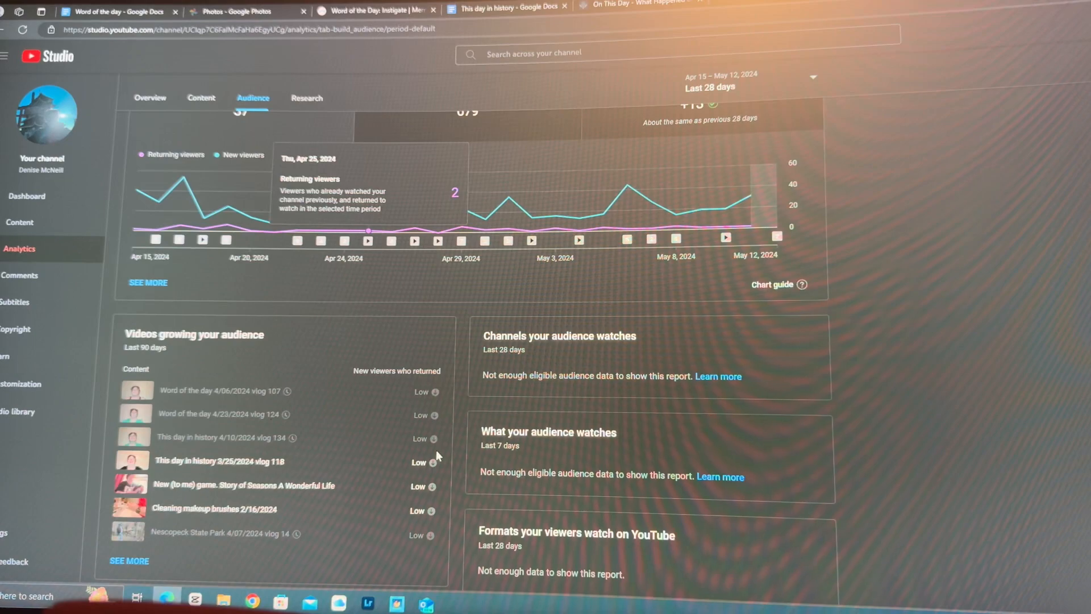
scroll("down", 3)
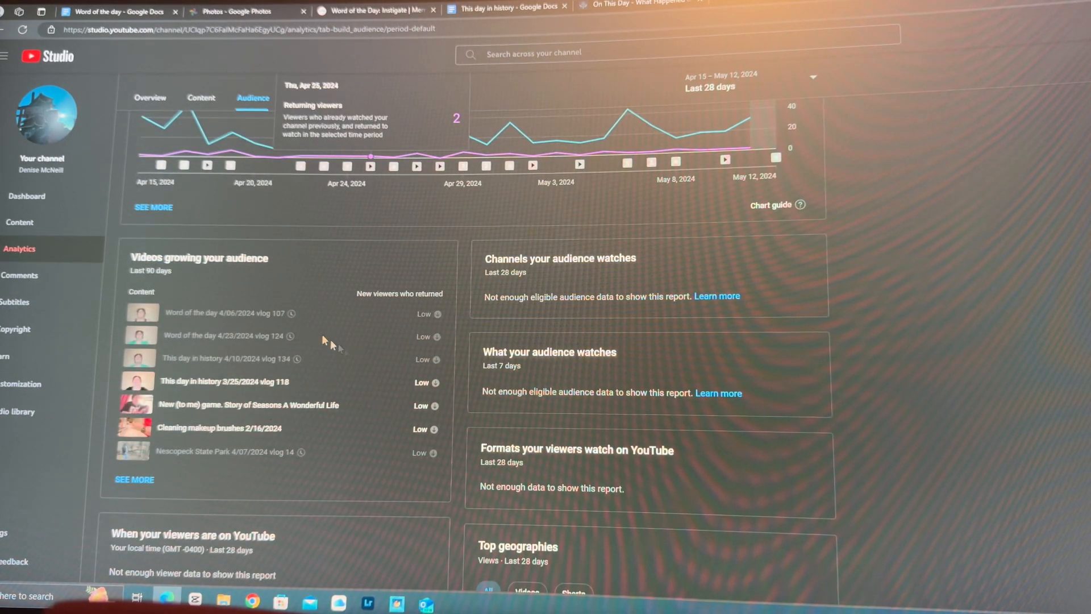
mouse_move(272, 360)
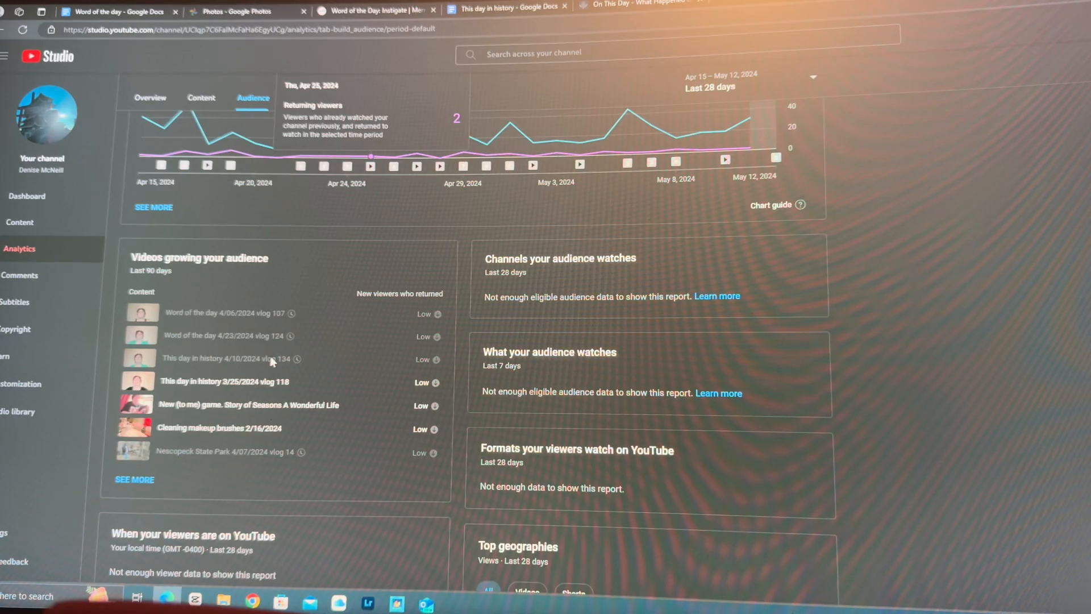
scroll("down", 3)
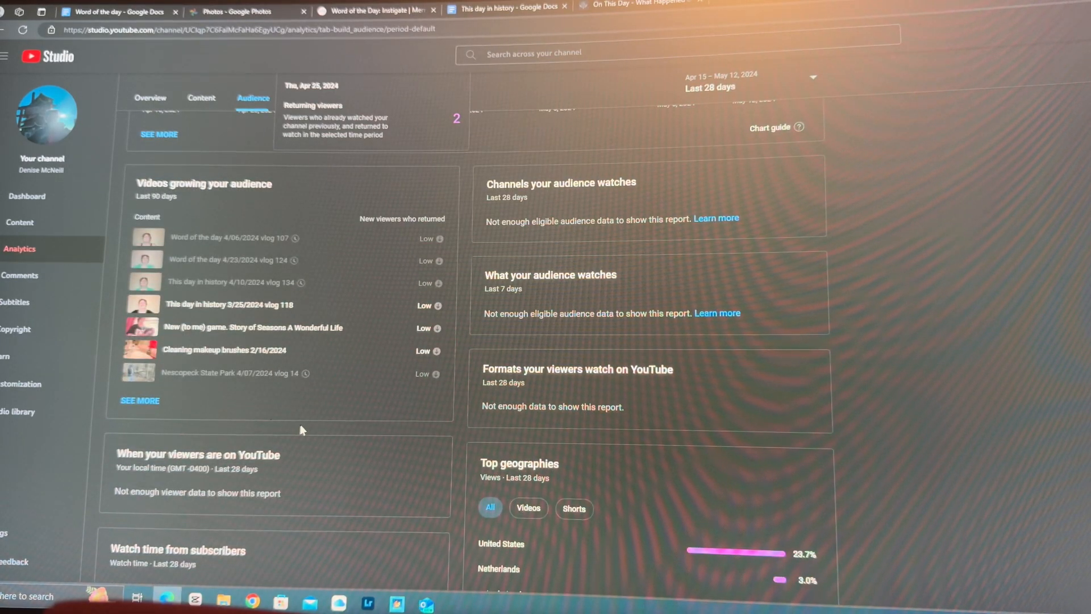
scroll("down", 3)
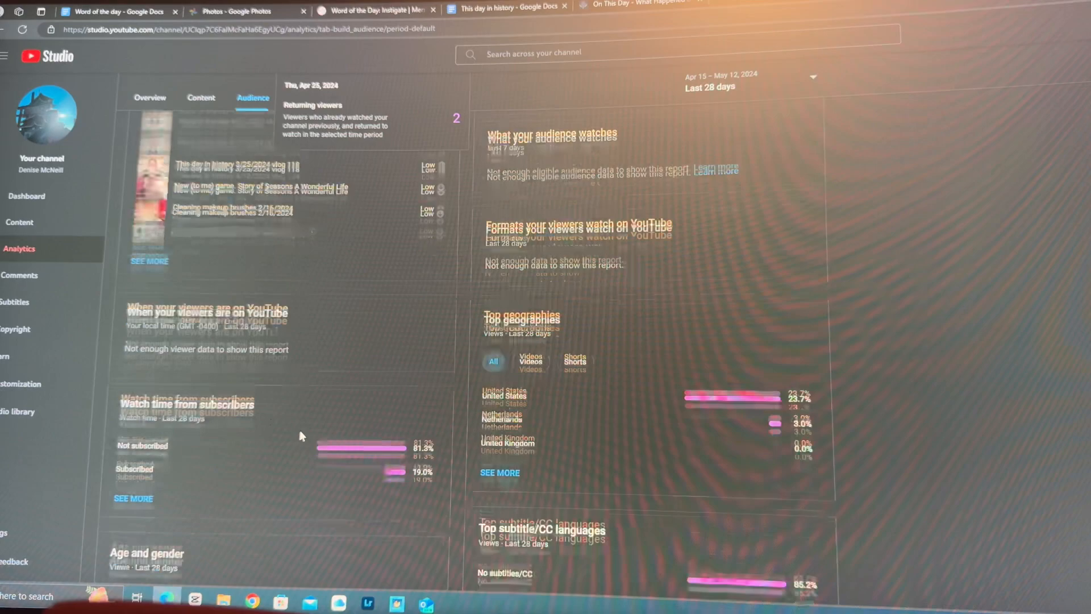
scroll("down", 3)
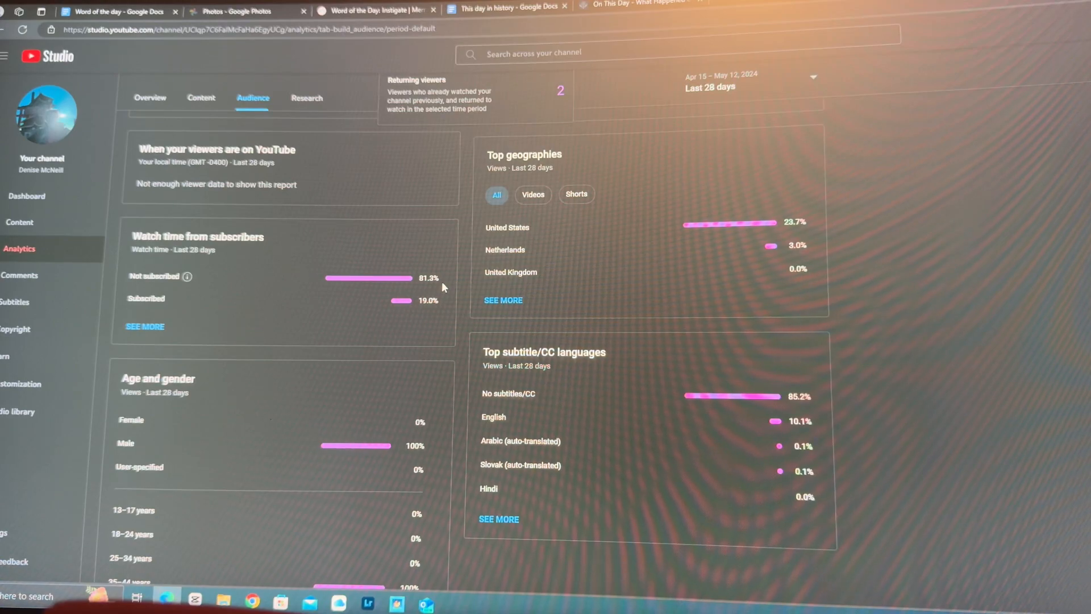
mouse_move(442, 315)
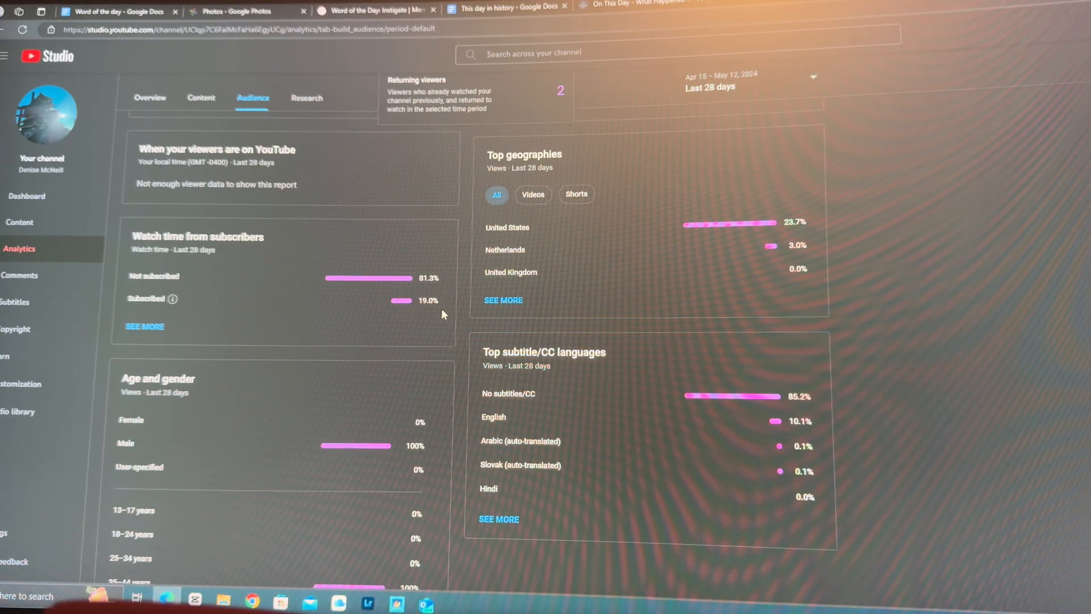
mouse_move(427, 318)
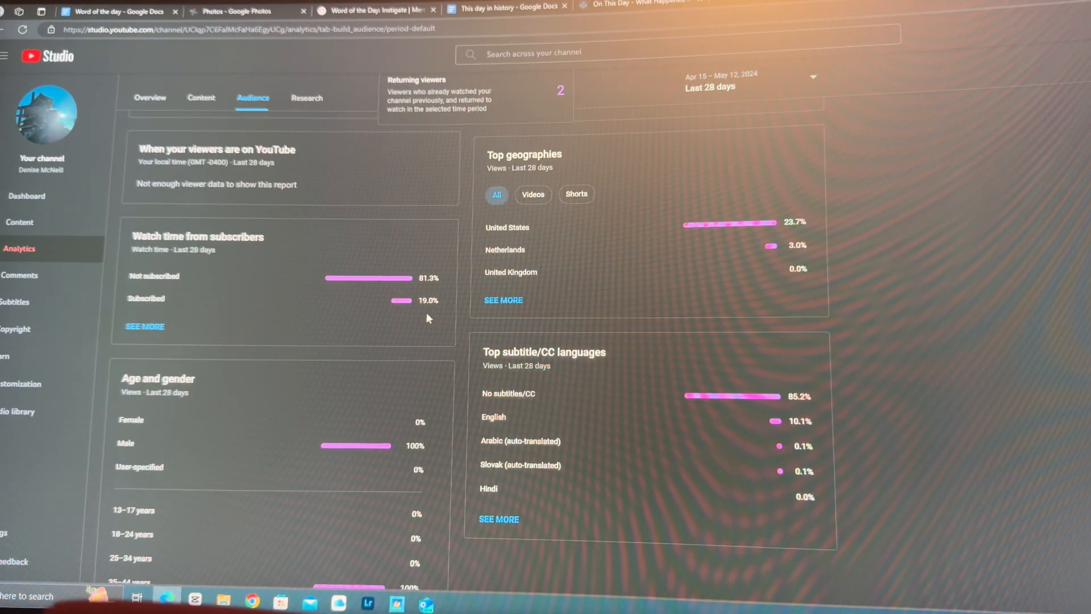
mouse_move(145, 325)
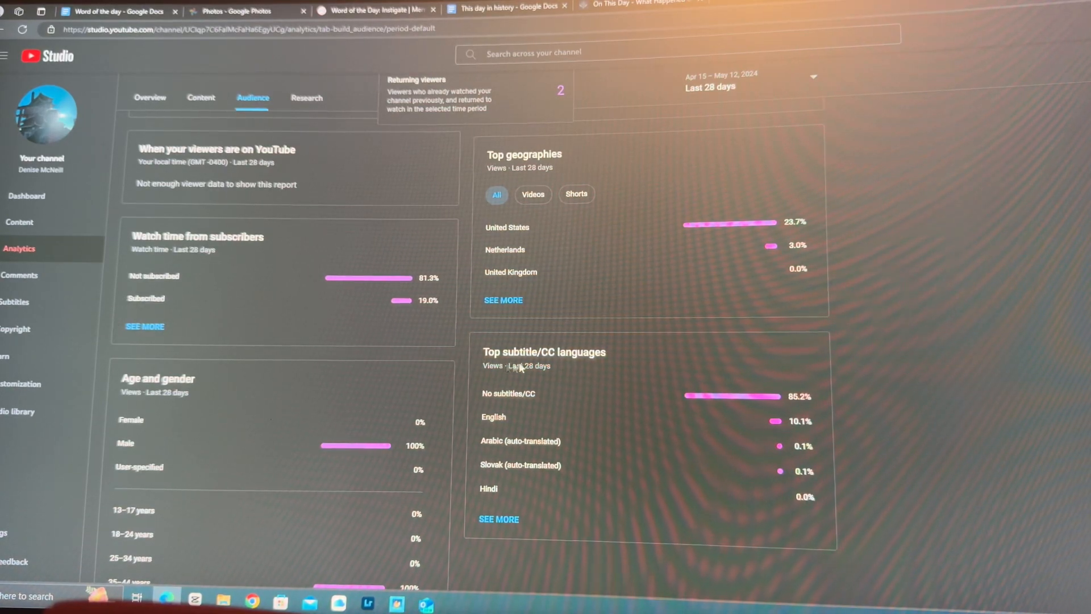
mouse_move(774, 214)
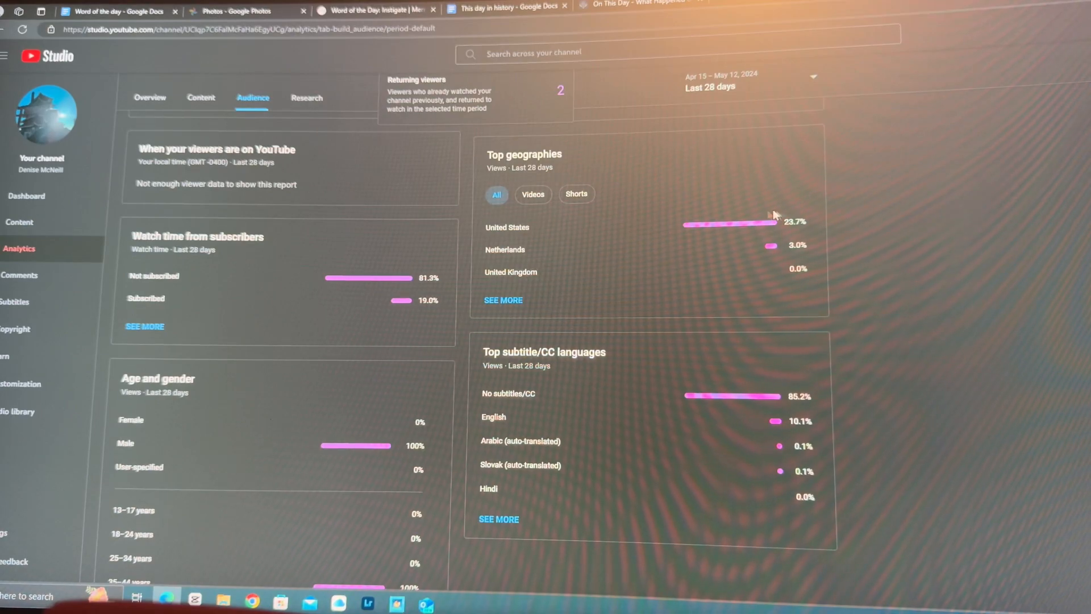
mouse_move(772, 240)
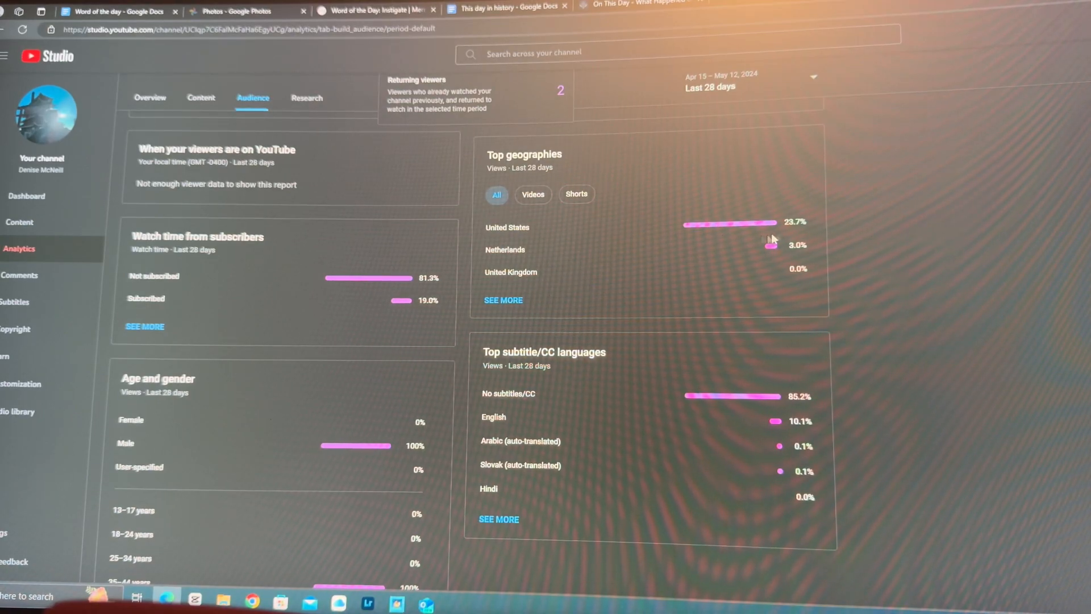
mouse_move(625, 242)
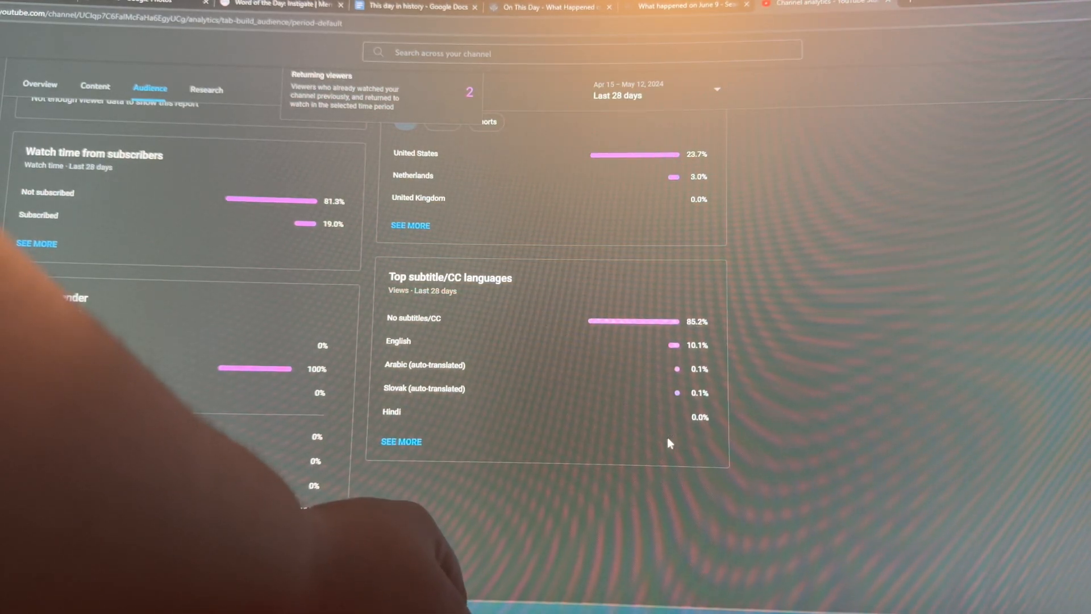
scroll("down", 3)
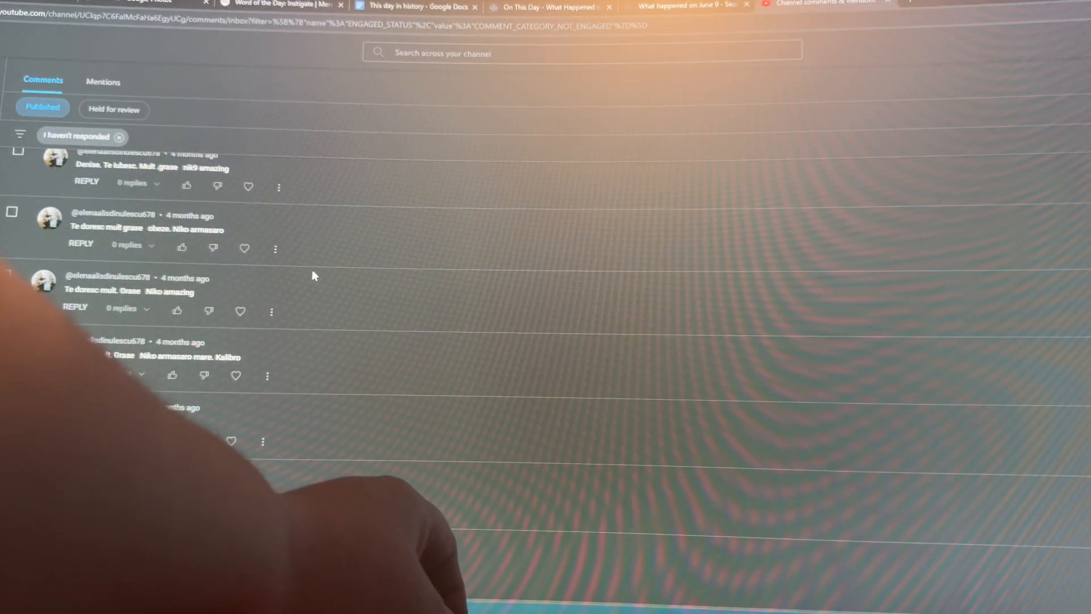
Scroll the unresponded comments list back up to the newest comments
scroll("up", 3)
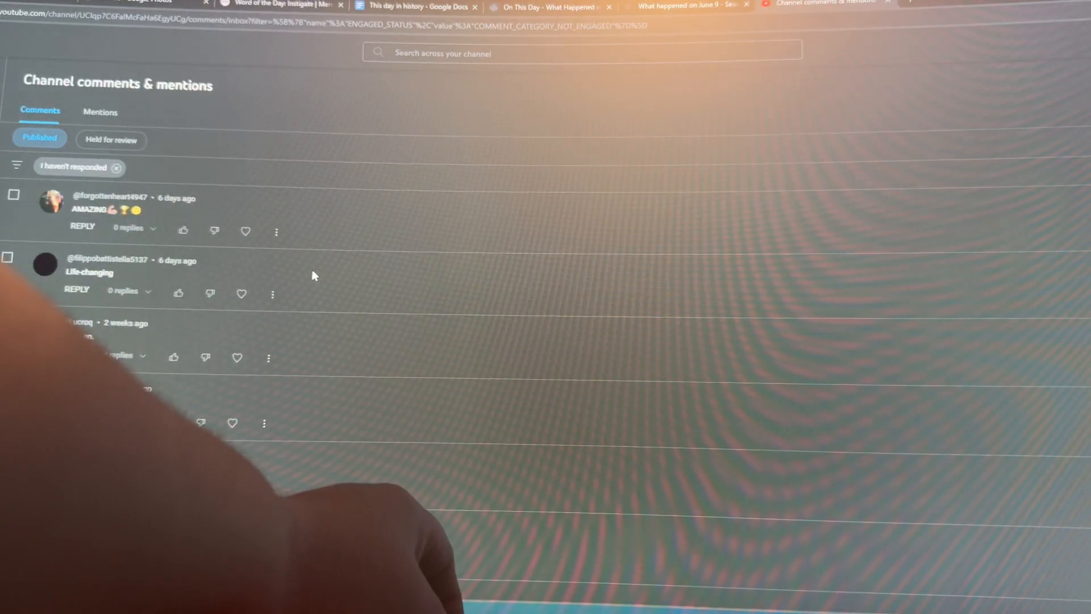